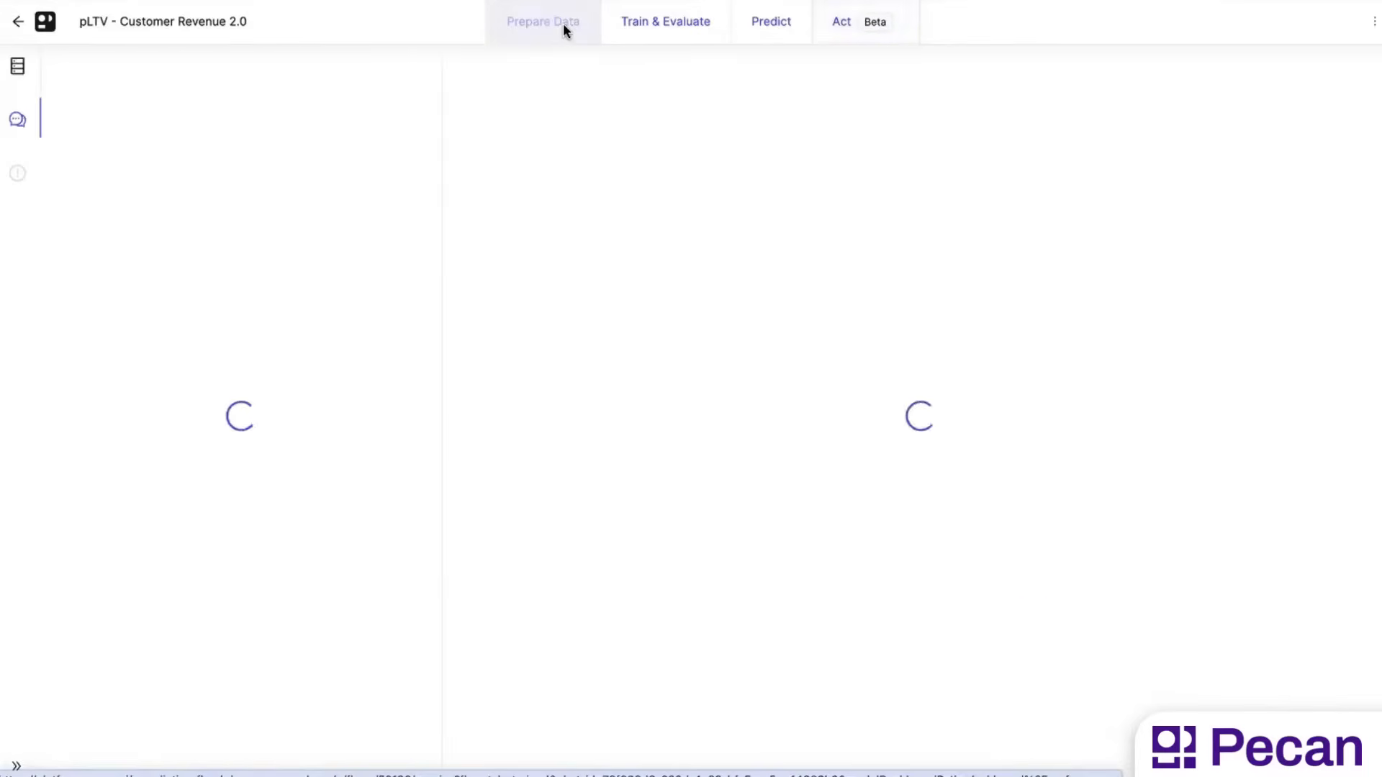
Step: Open the Prepare Data notebook and scroll through its 180-day revenue SQL cells
{"action": "left_click", "coordinate": [543, 21]}
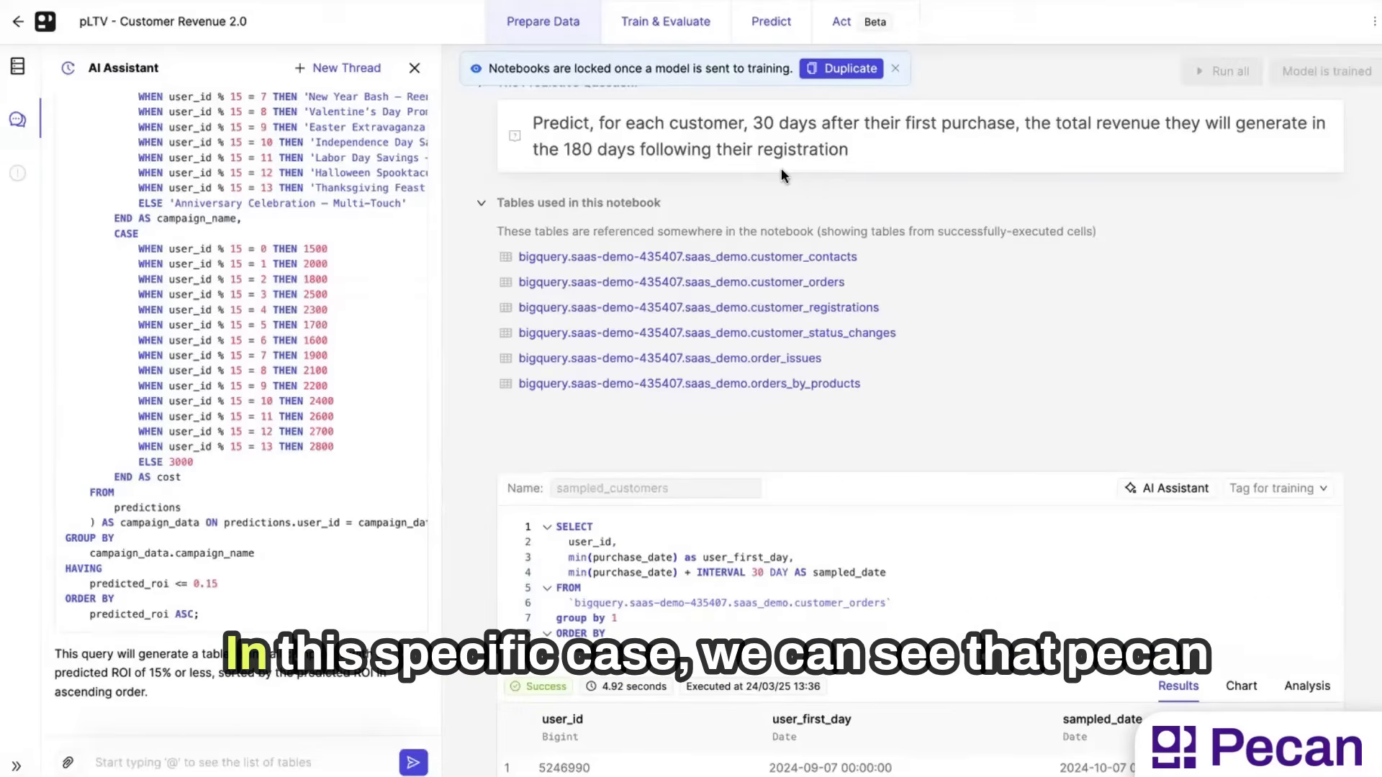
{"action": "mouse_move", "coordinate": [815, 259]}
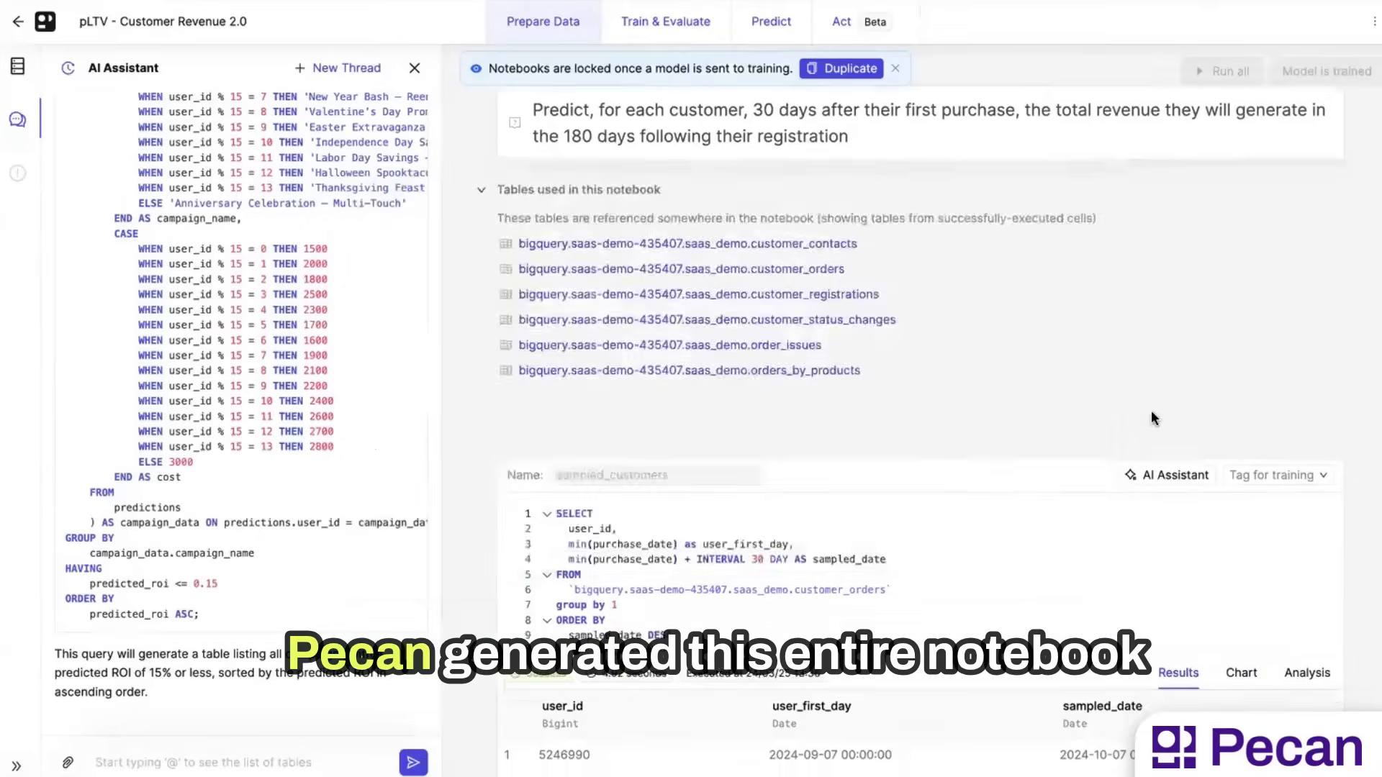
{"action": "scroll", "scroll_direction": "down", "scroll_amount": 3}
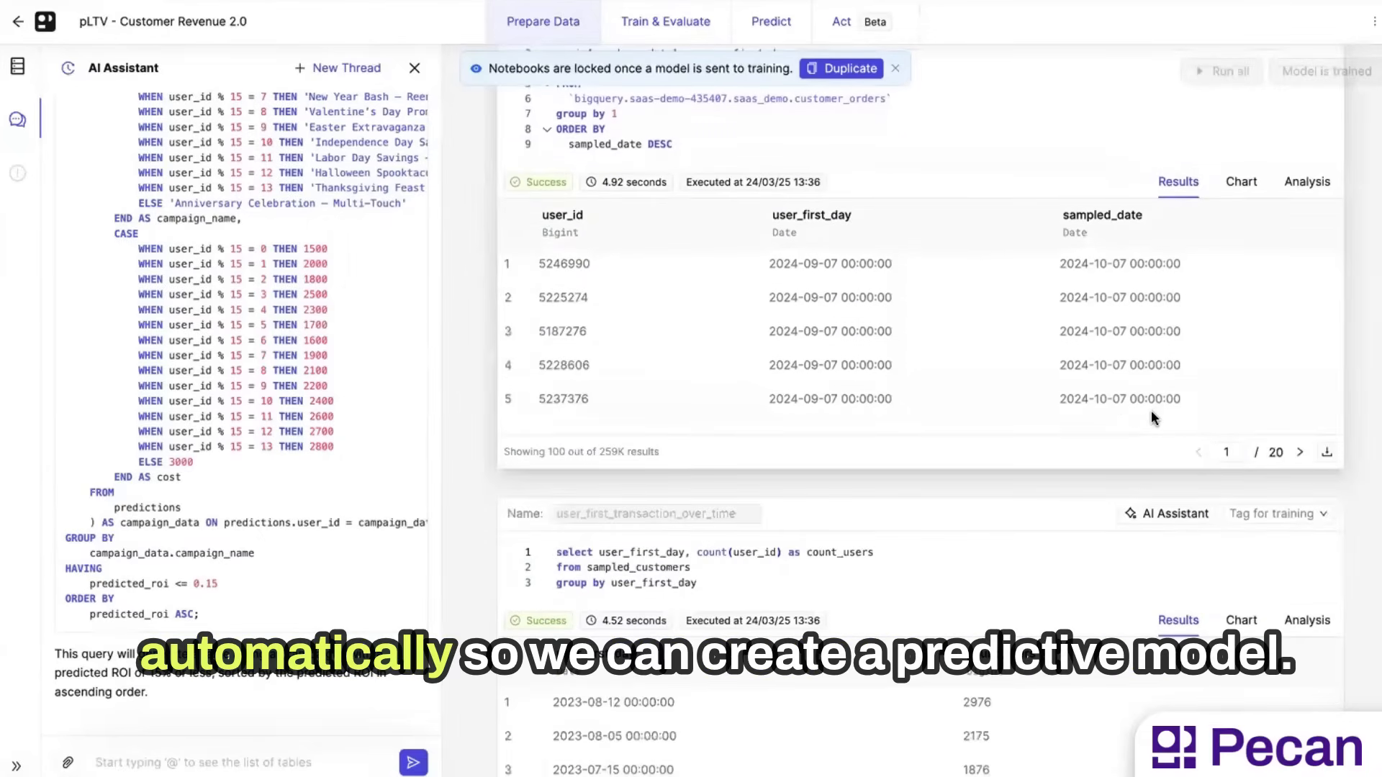
{"action": "mouse_move", "coordinate": [793, 395]}
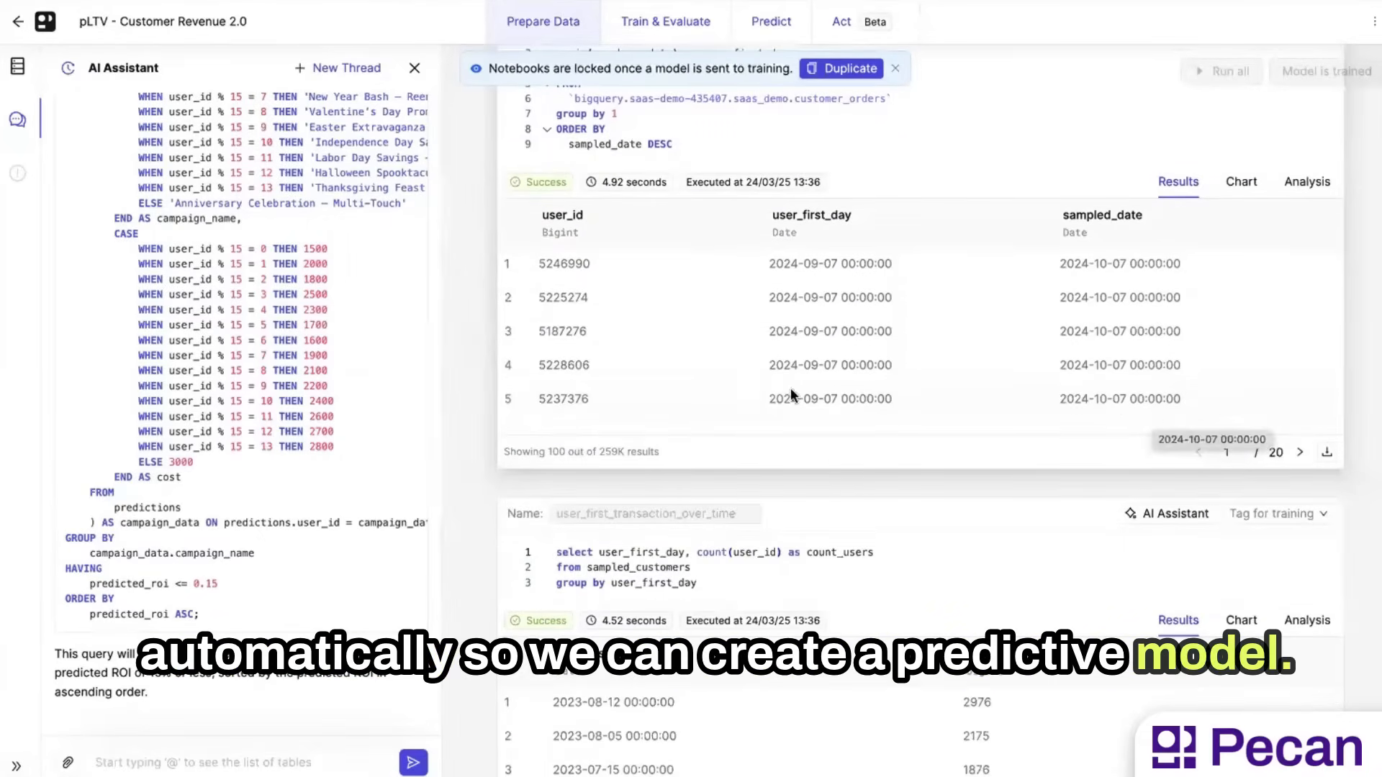
Step: Show Train & Evaluate metrics and expand the Attribute Columns & Features Importance section
{"action": "left_click", "coordinate": [664, 21]}
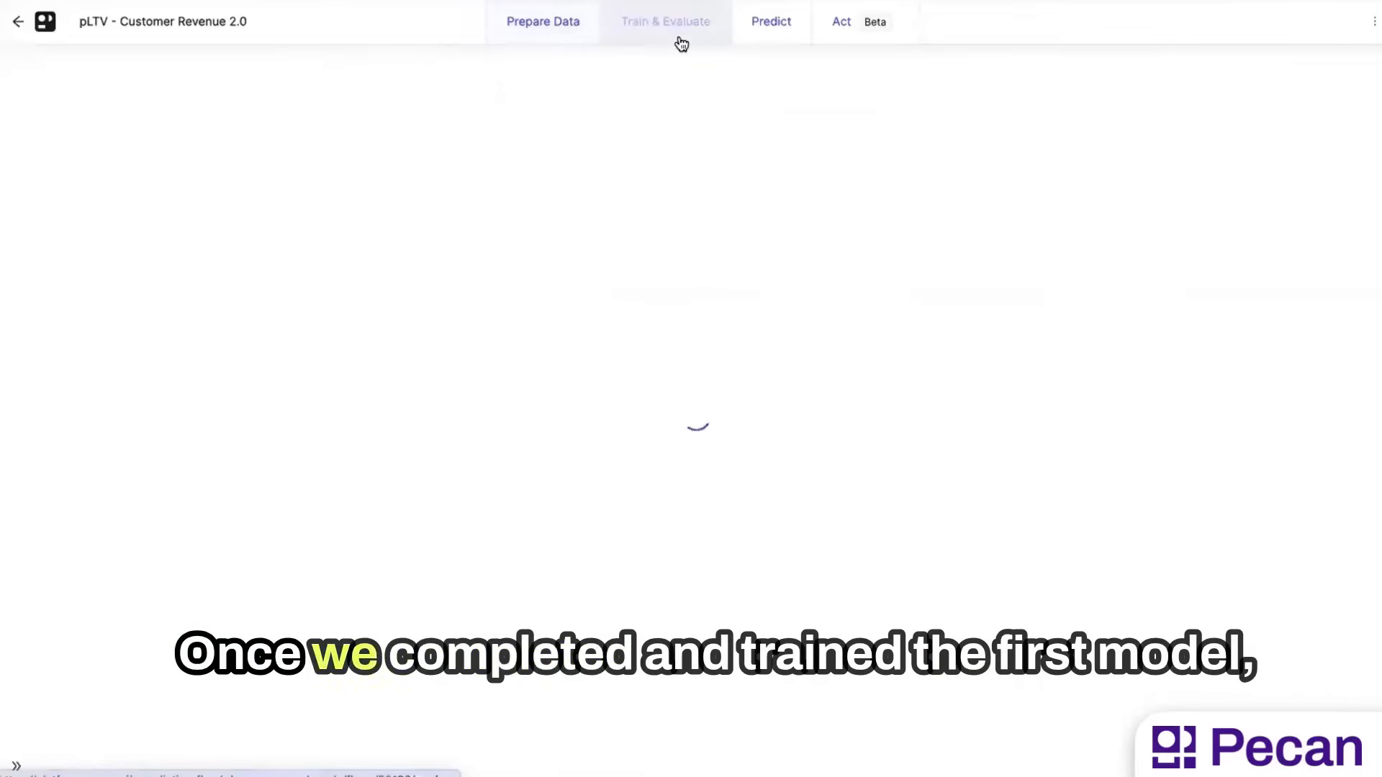
{"action": "left_click", "coordinate": [664, 21]}
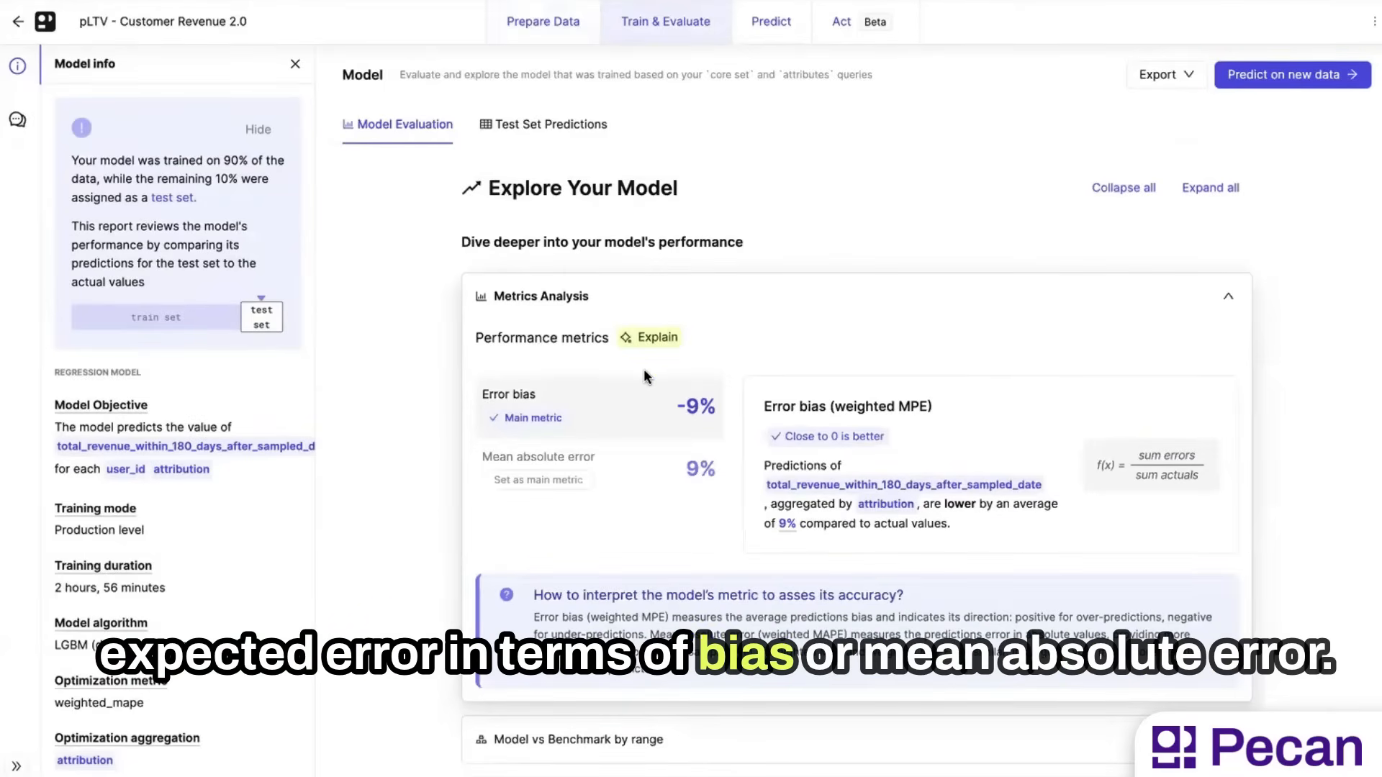
{"action": "scroll", "scroll_direction": "down", "scroll_amount": 3}
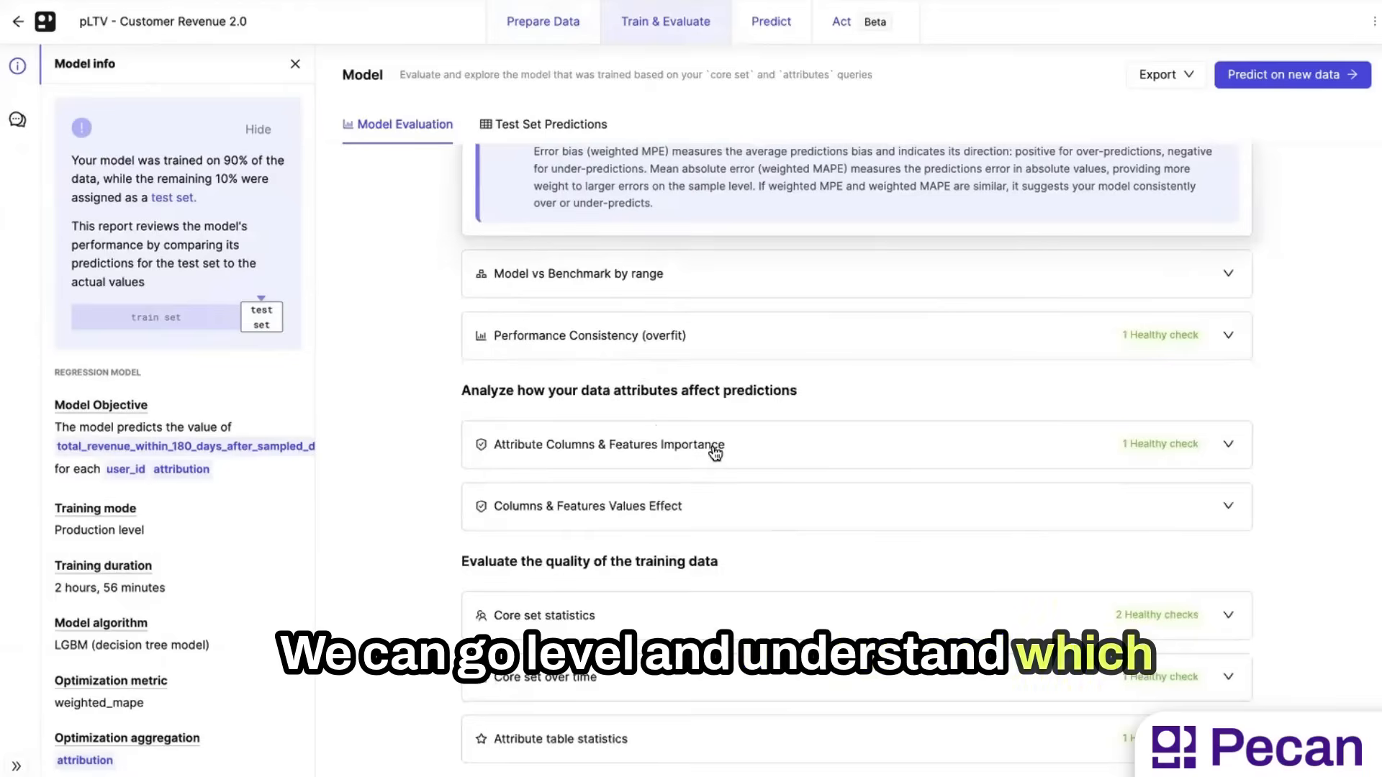
{"action": "left_click", "coordinate": [609, 444]}
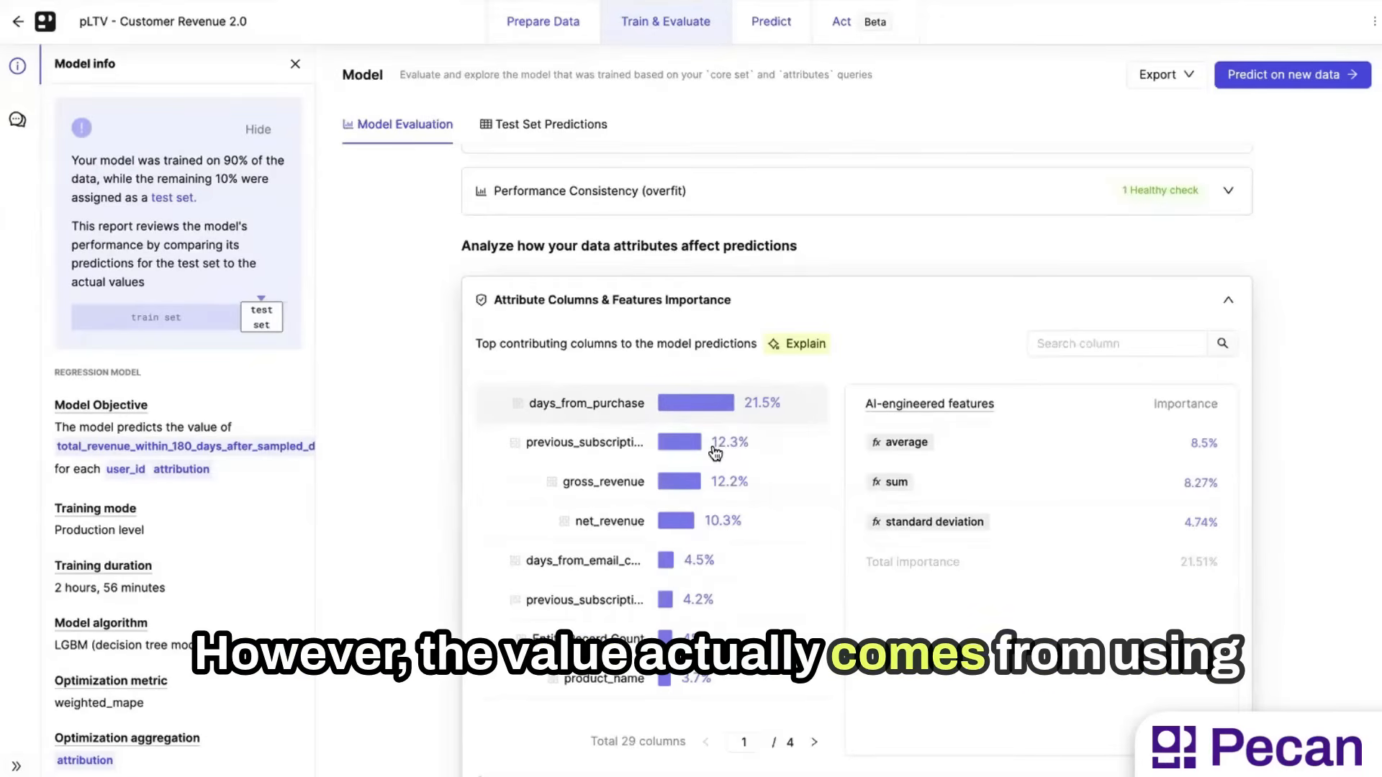
{"action": "mouse_move", "coordinate": [763, 106]}
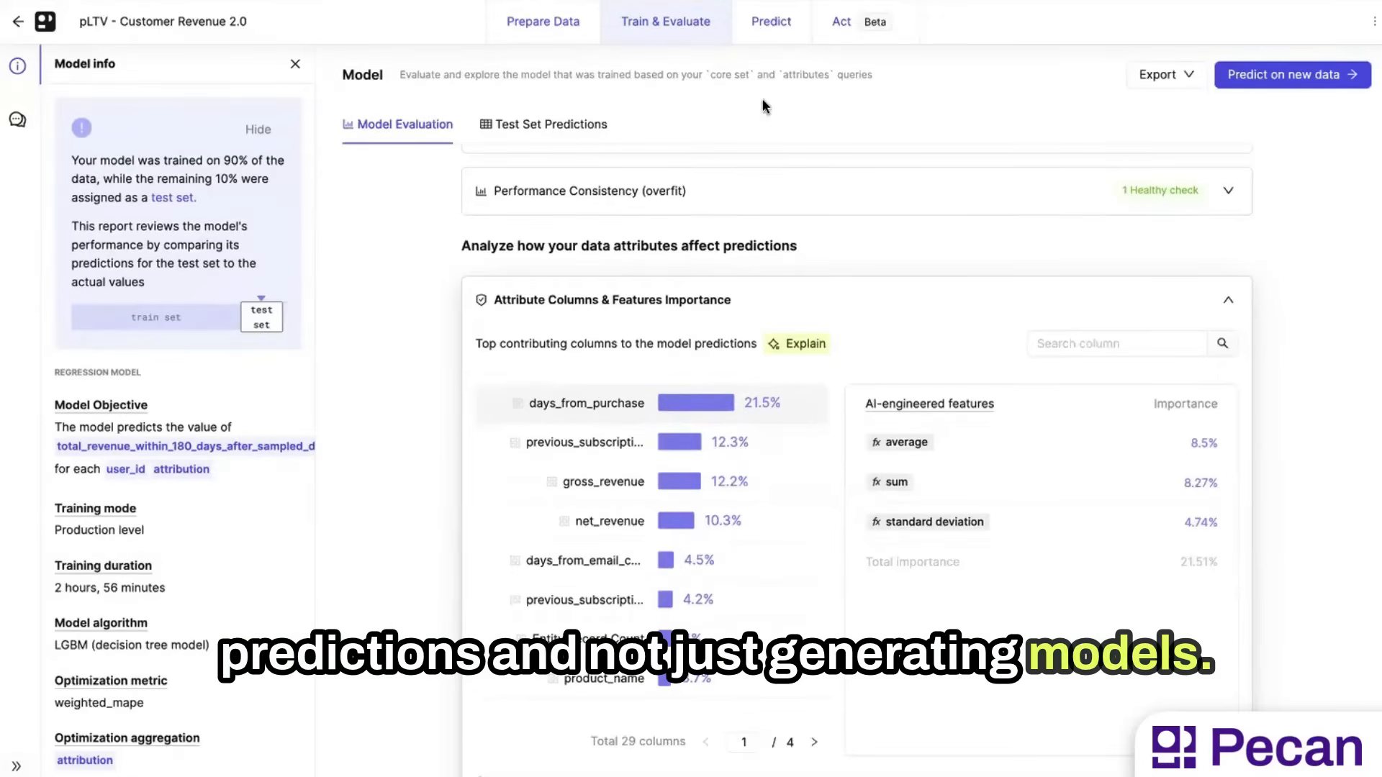
Step: Review the 2025-04-14 prediction run details, then switch to the Act dashboard
{"action": "left_click", "coordinate": [770, 21]}
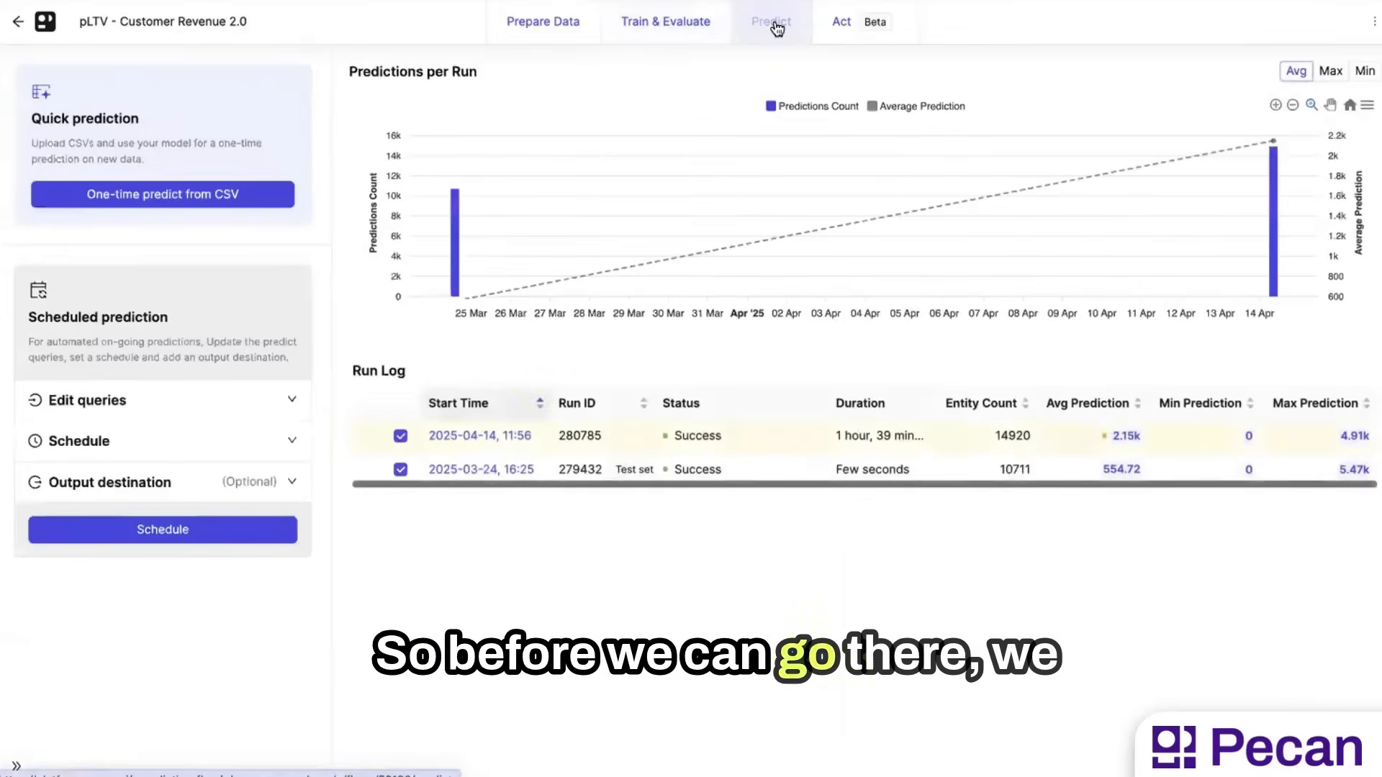
{"action": "left_click", "coordinate": [770, 21]}
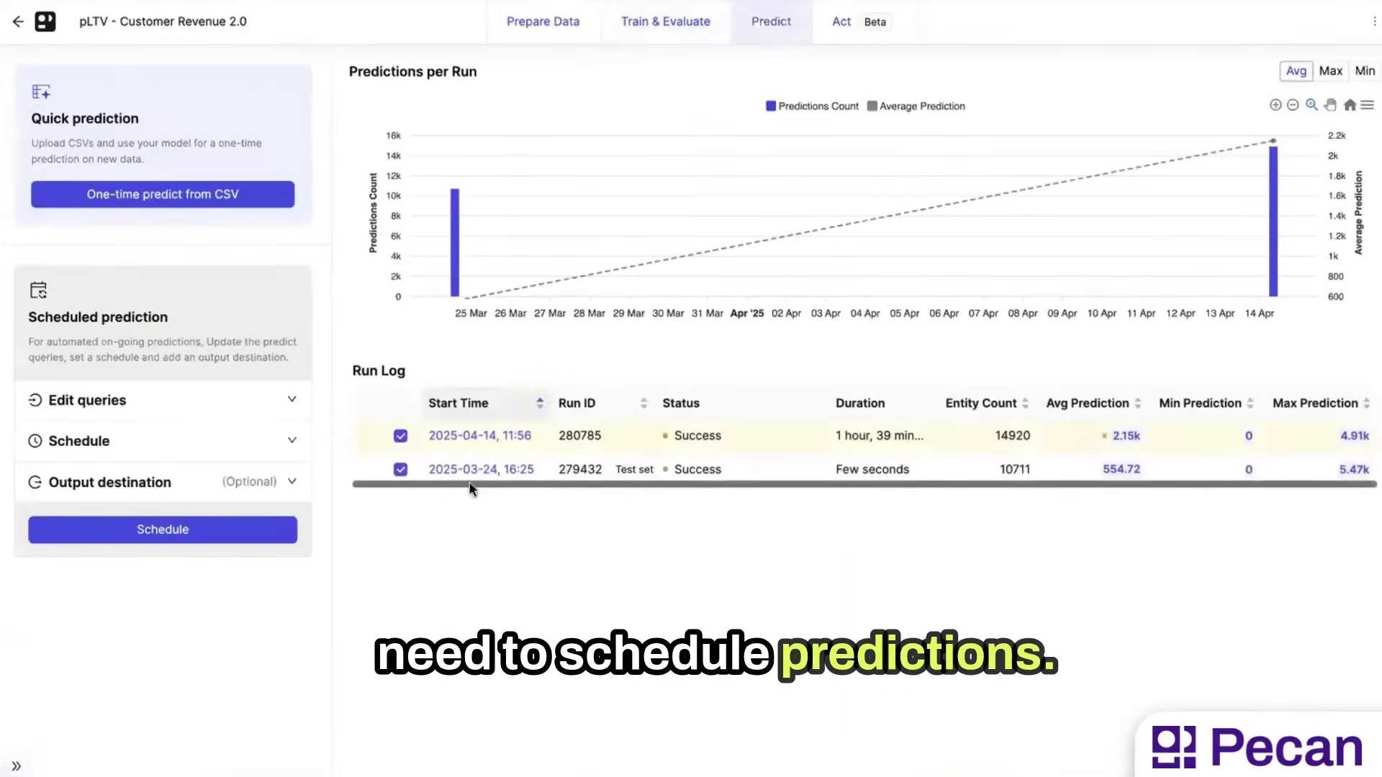
{"action": "left_click", "coordinate": [479, 436]}
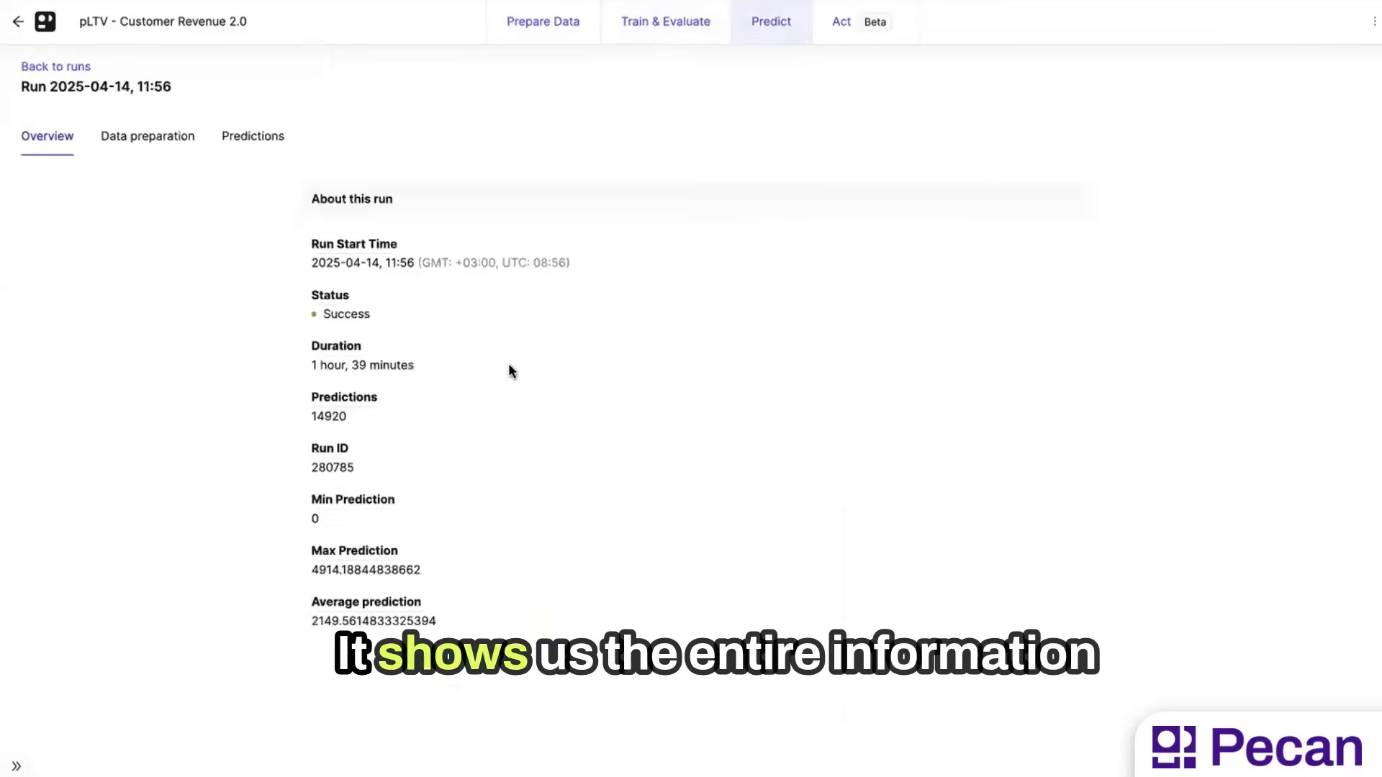
{"action": "mouse_move", "coordinate": [198, 81]}
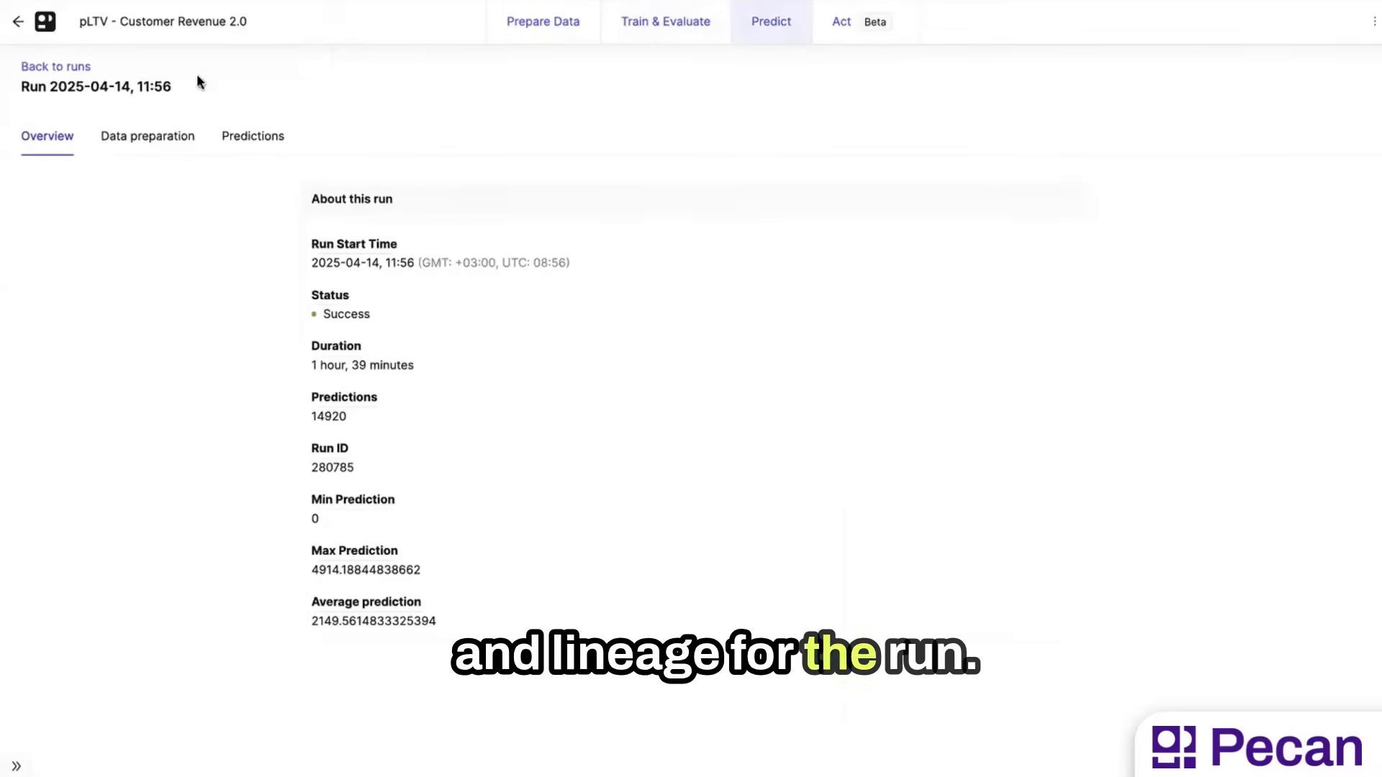
{"action": "left_click", "coordinate": [840, 21]}
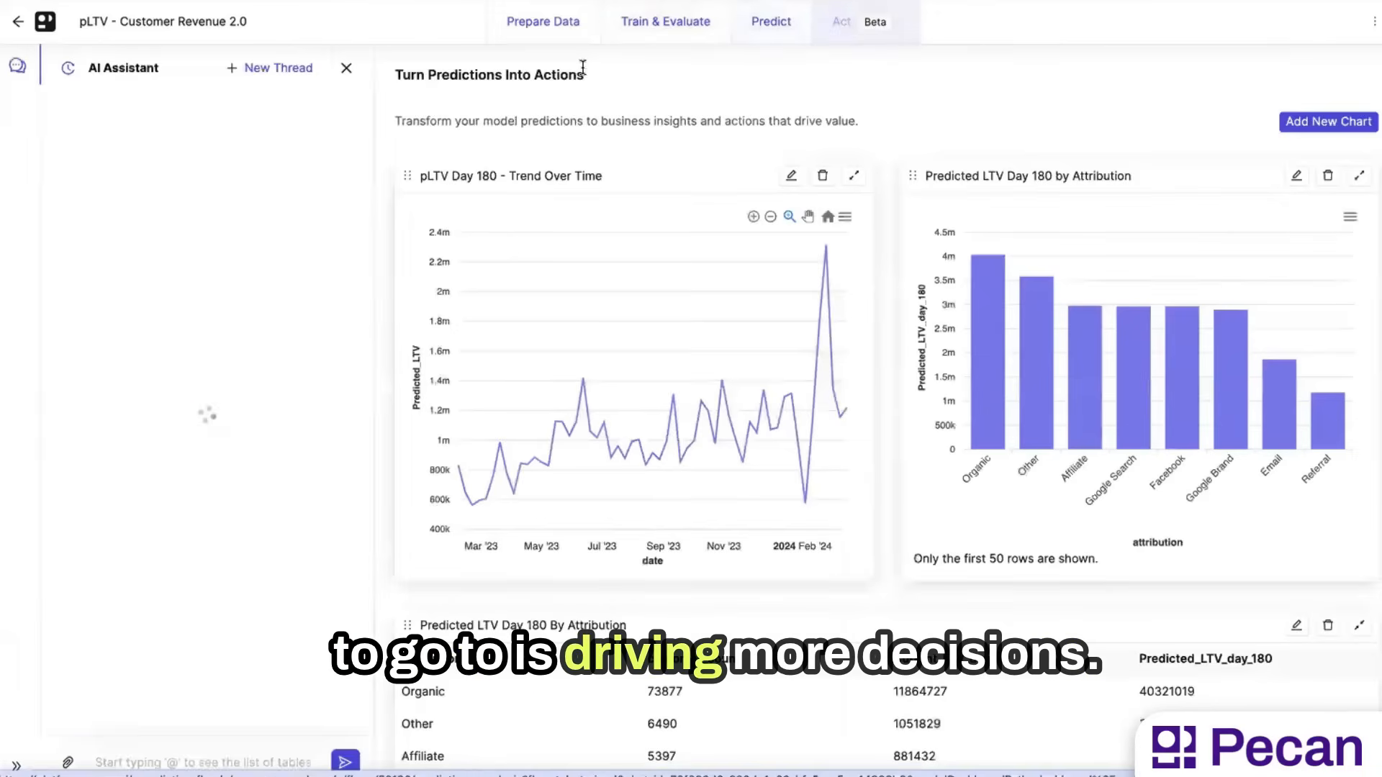
Step: Close the AI assistant panel and bring up the add-new-chart templates page
{"action": "left_click", "coordinate": [345, 68]}
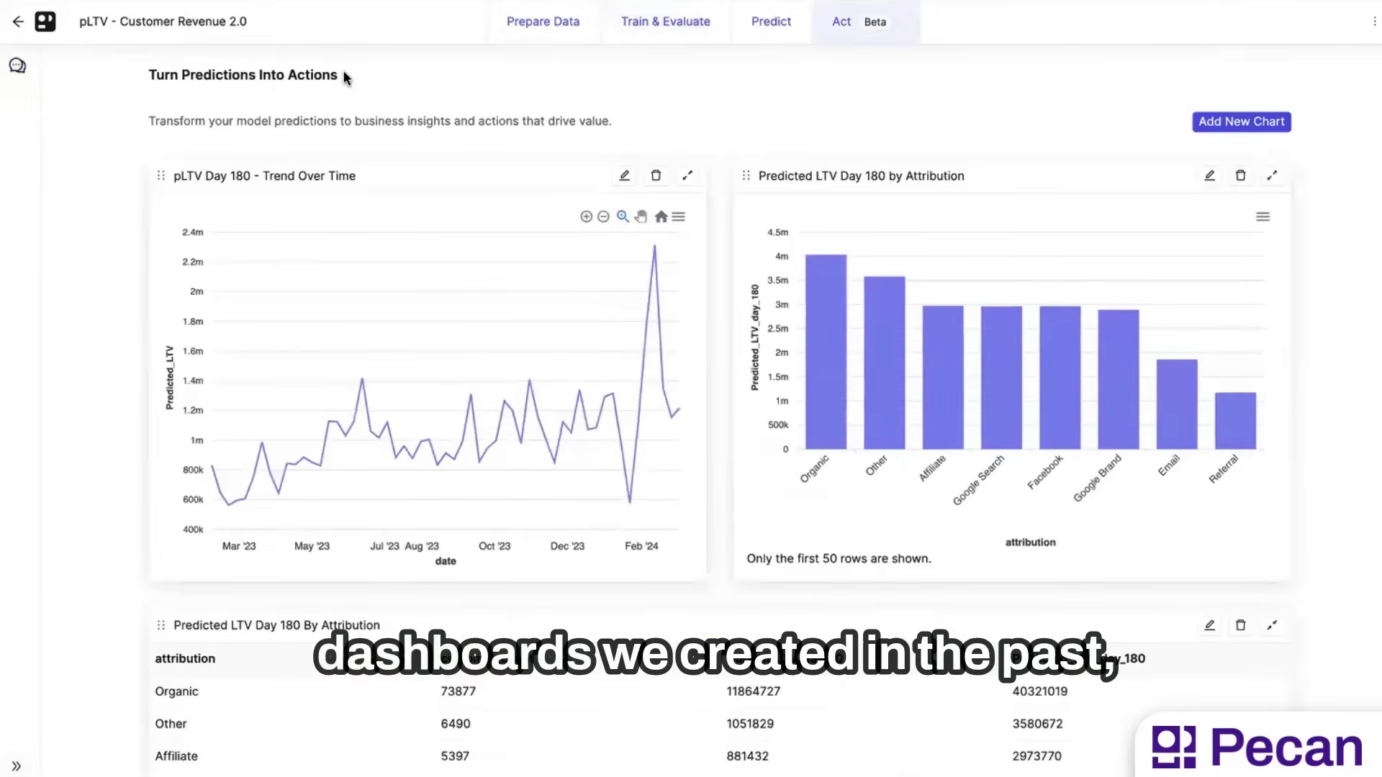
{"action": "mouse_move", "coordinate": [471, 250]}
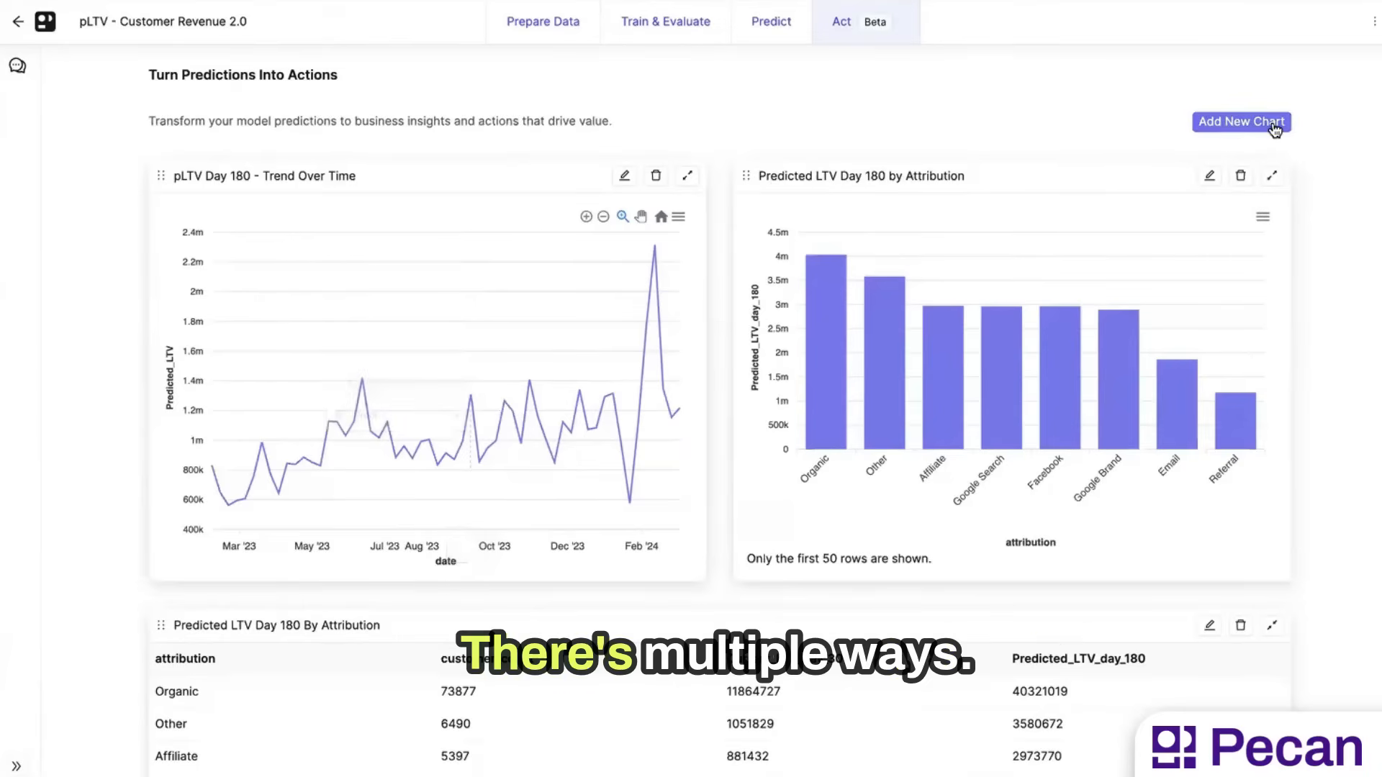
{"action": "left_click", "coordinate": [1240, 122]}
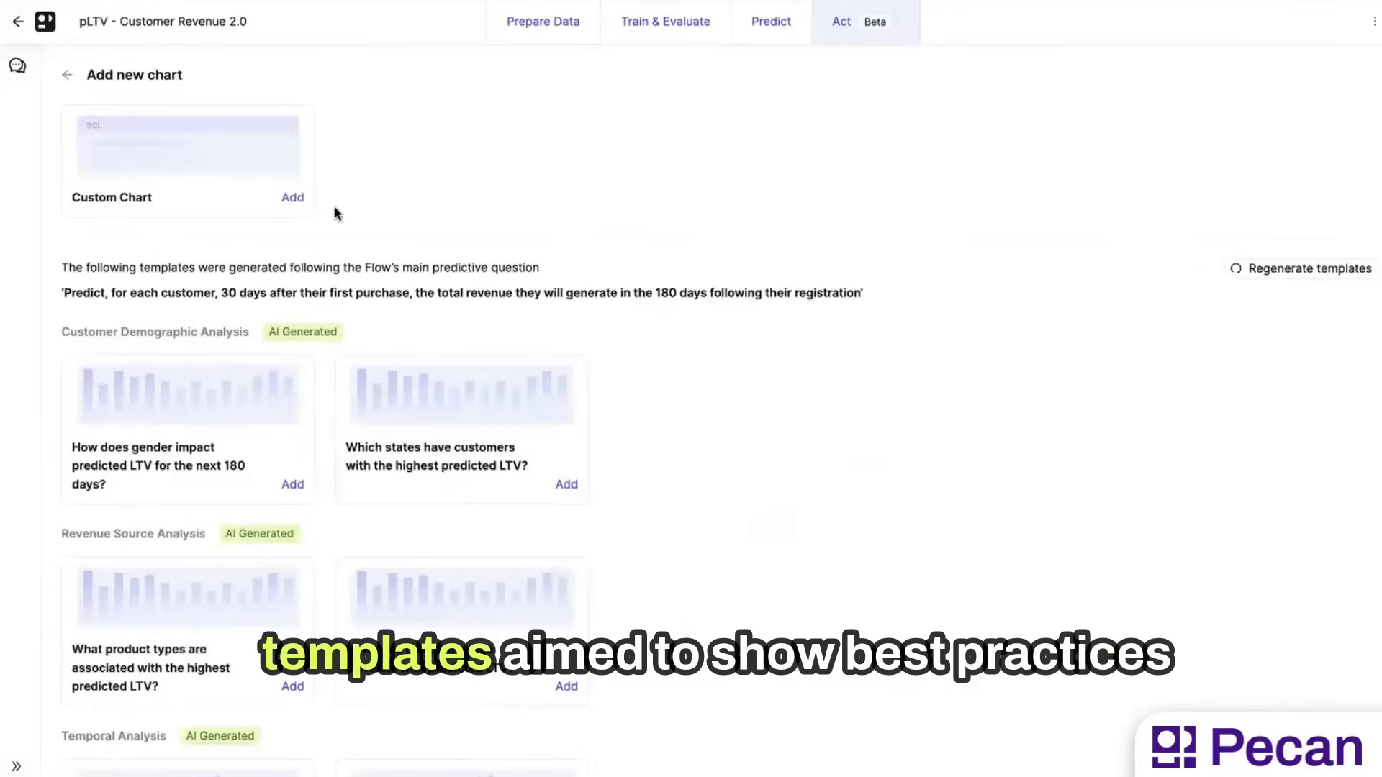
{"action": "mouse_move", "coordinate": [249, 130]}
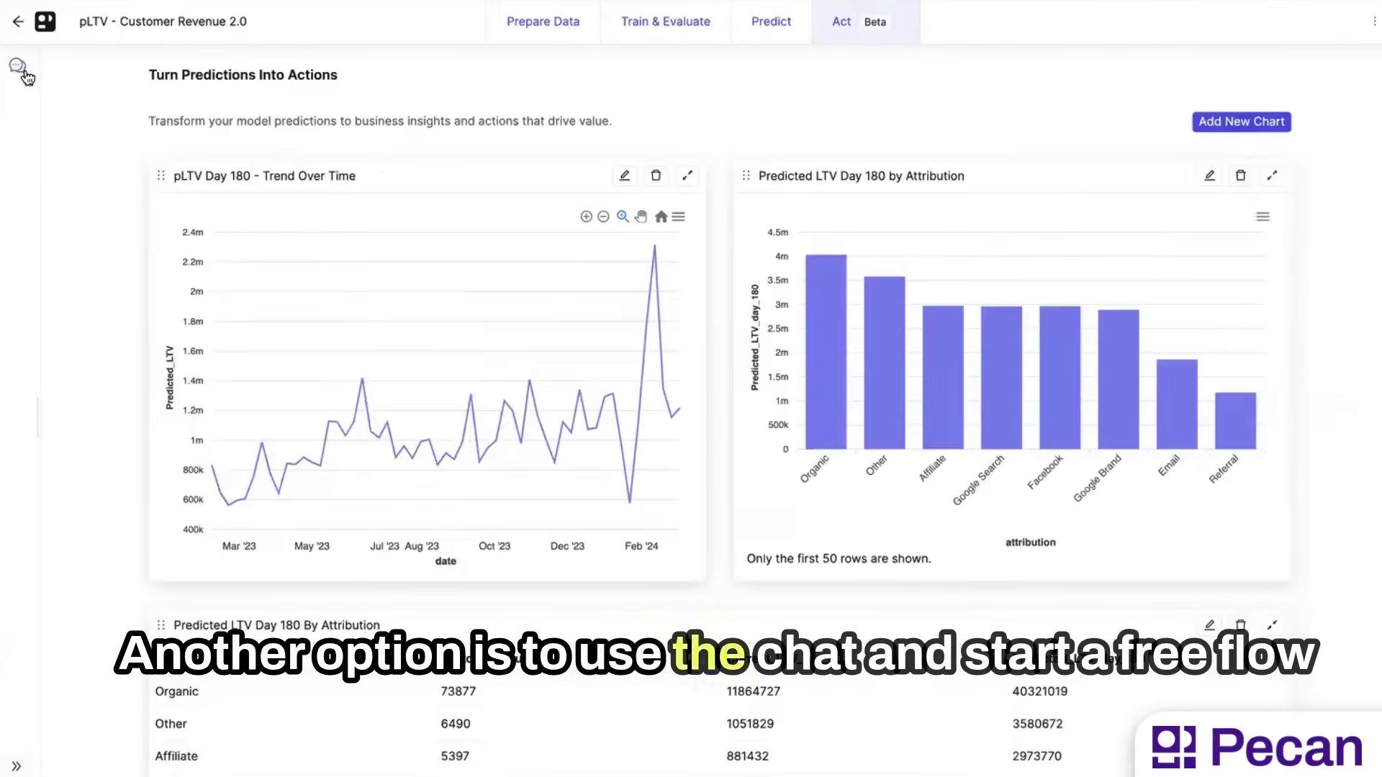
Step: Ask the AI assistant for campaigns with ROI of 15% or less and add the result as a widget
{"action": "left_click", "coordinate": [17, 66]}
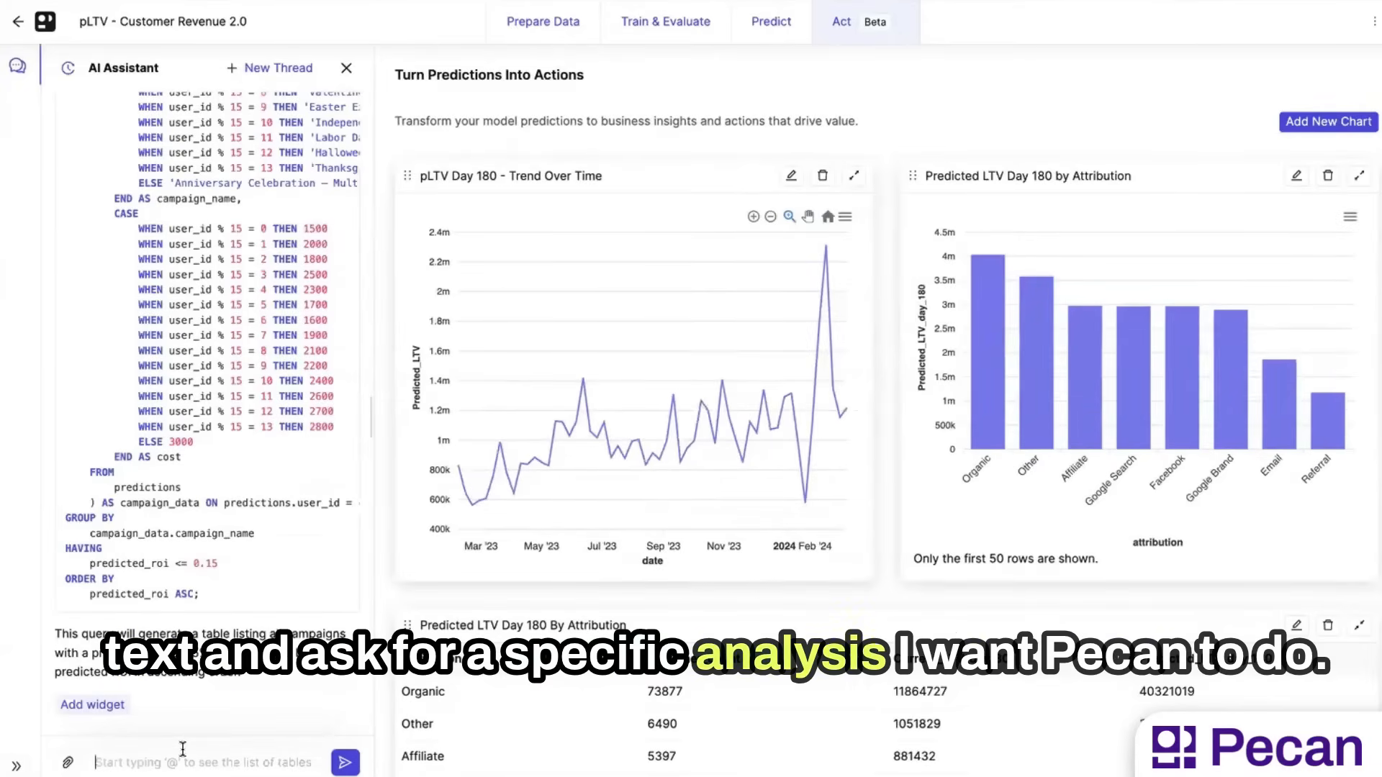
{"action": "type", "text": "Create a list of campaigns with ROI if 15% or less"}
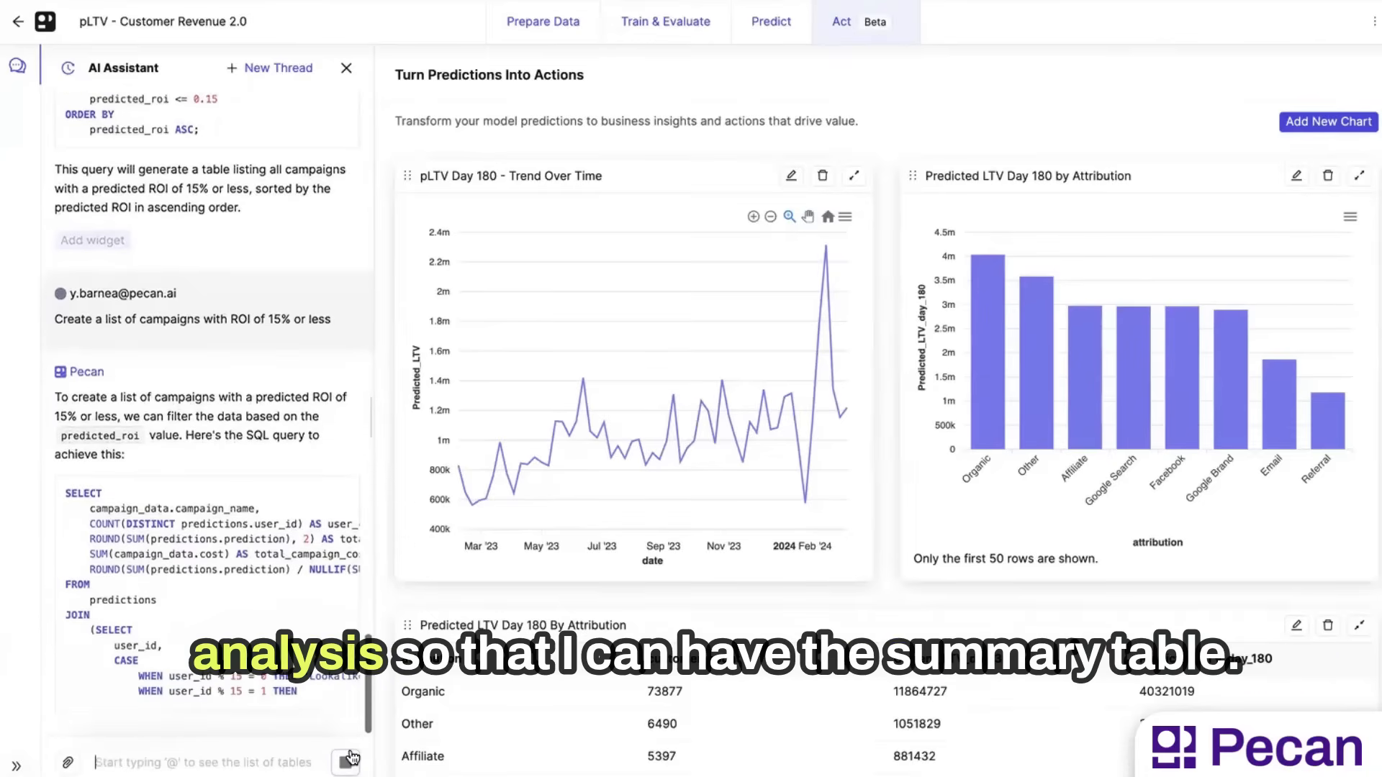
{"action": "scroll", "scroll_direction": "down", "scroll_amount": 3}
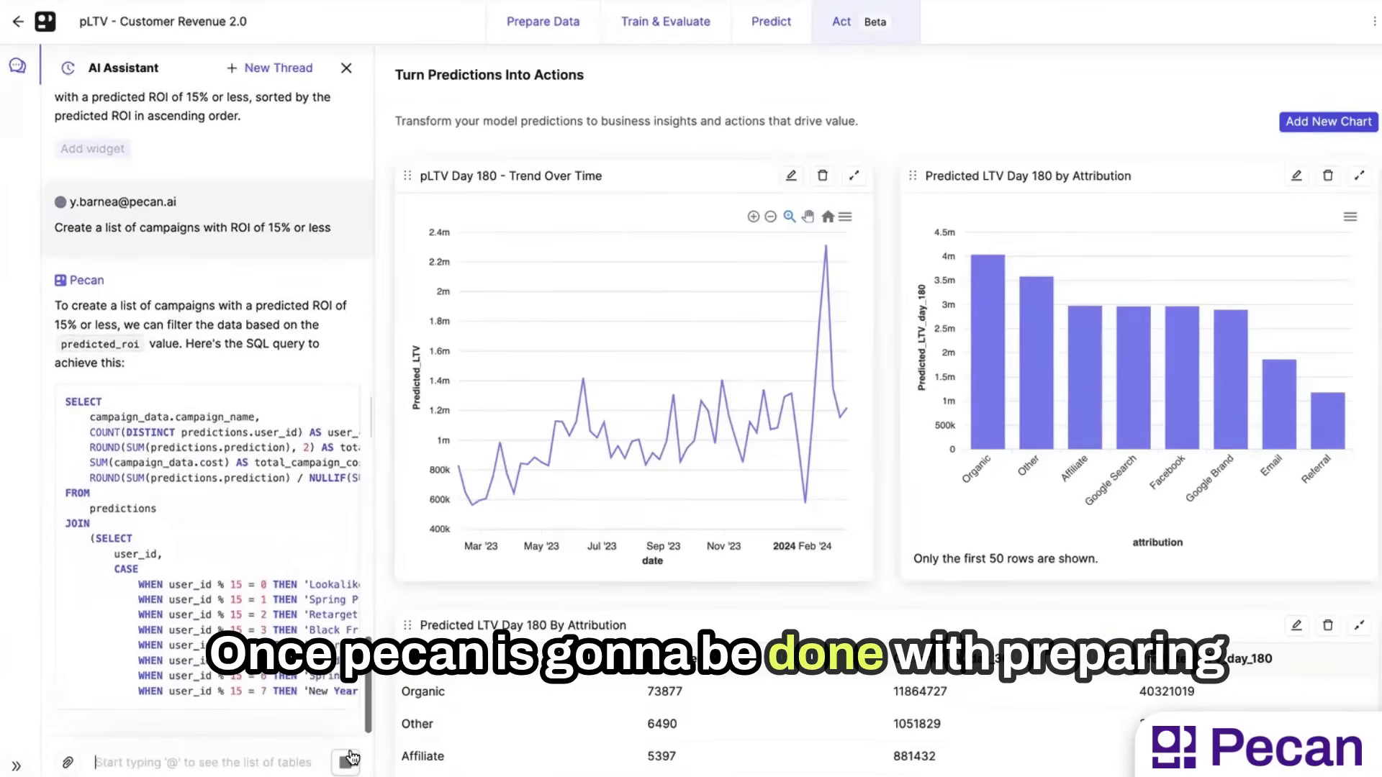
{"action": "scroll", "scroll_direction": "down", "scroll_amount": 3}
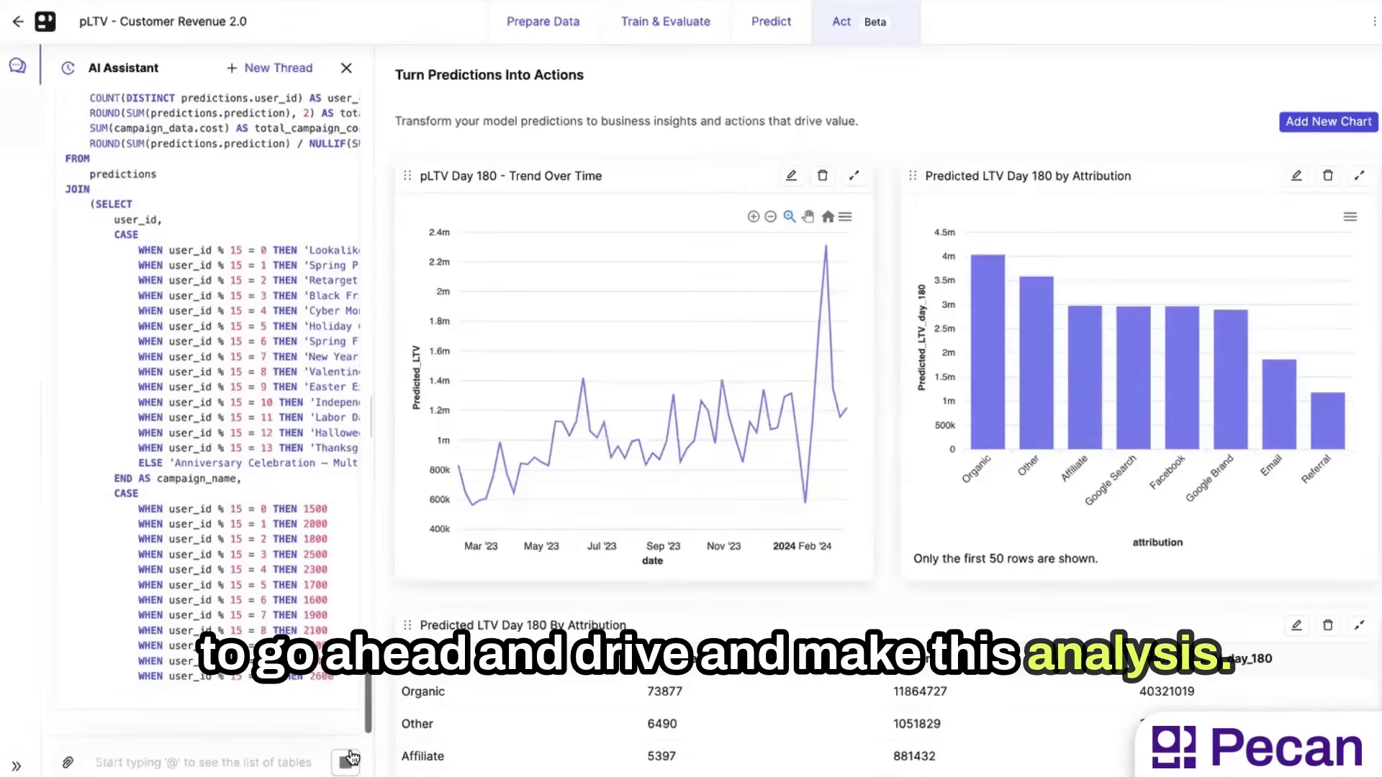
{"action": "scroll", "scroll_direction": "down", "scroll_amount": 3}
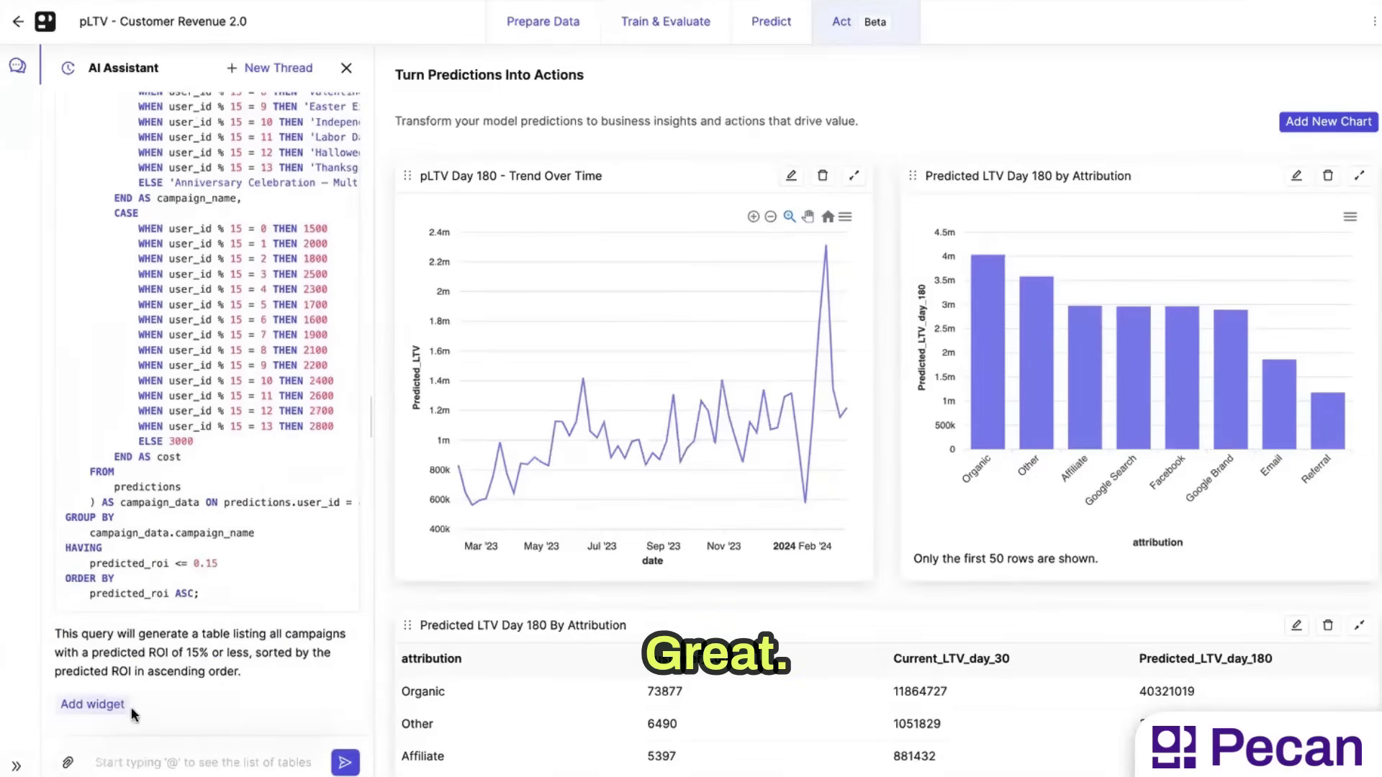
{"action": "left_click", "coordinate": [92, 704]}
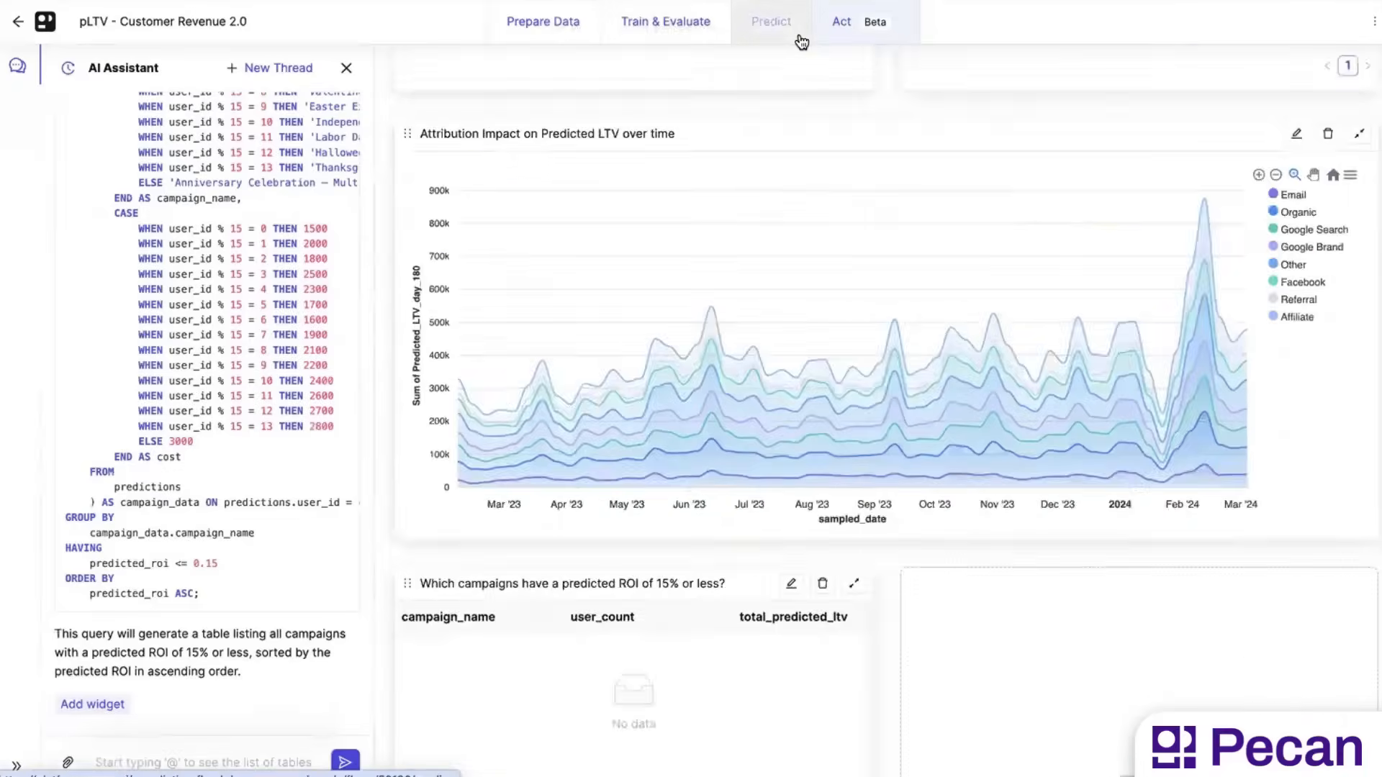
{"action": "scroll", "scroll_direction": "down", "scroll_amount": 3}
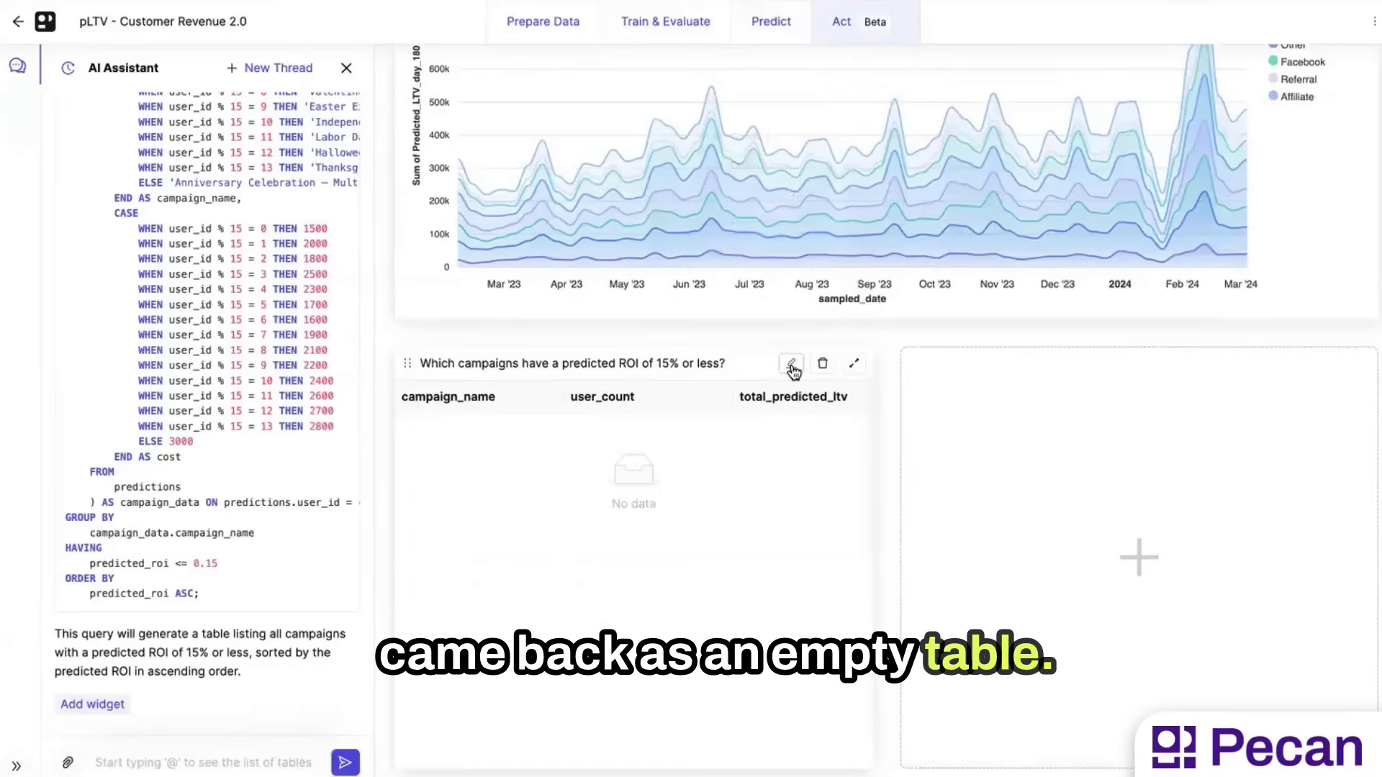
Step: Edit the widget SQL to predicted_roi <= 0.20 and rerun it
{"action": "left_click", "coordinate": [789, 363]}
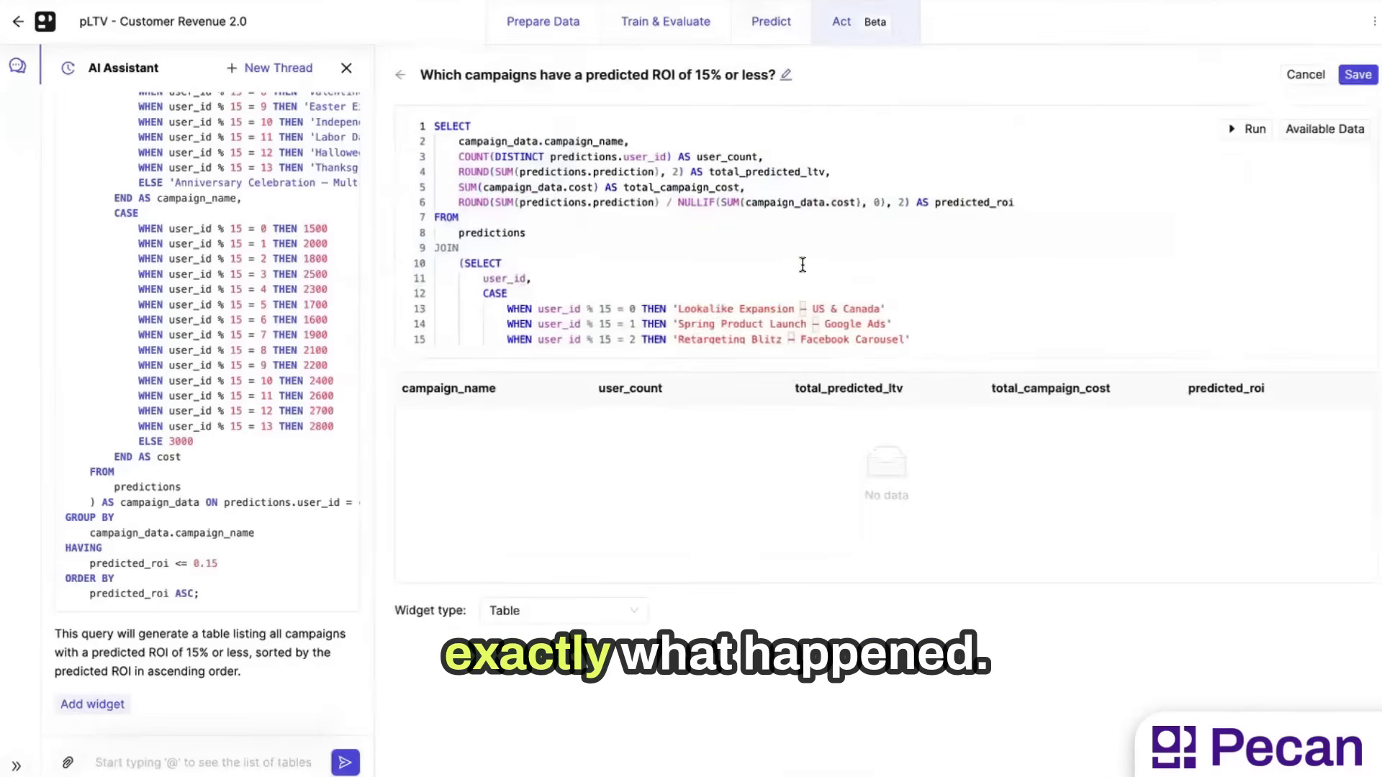
{"action": "scroll", "scroll_direction": "down", "scroll_amount": 3}
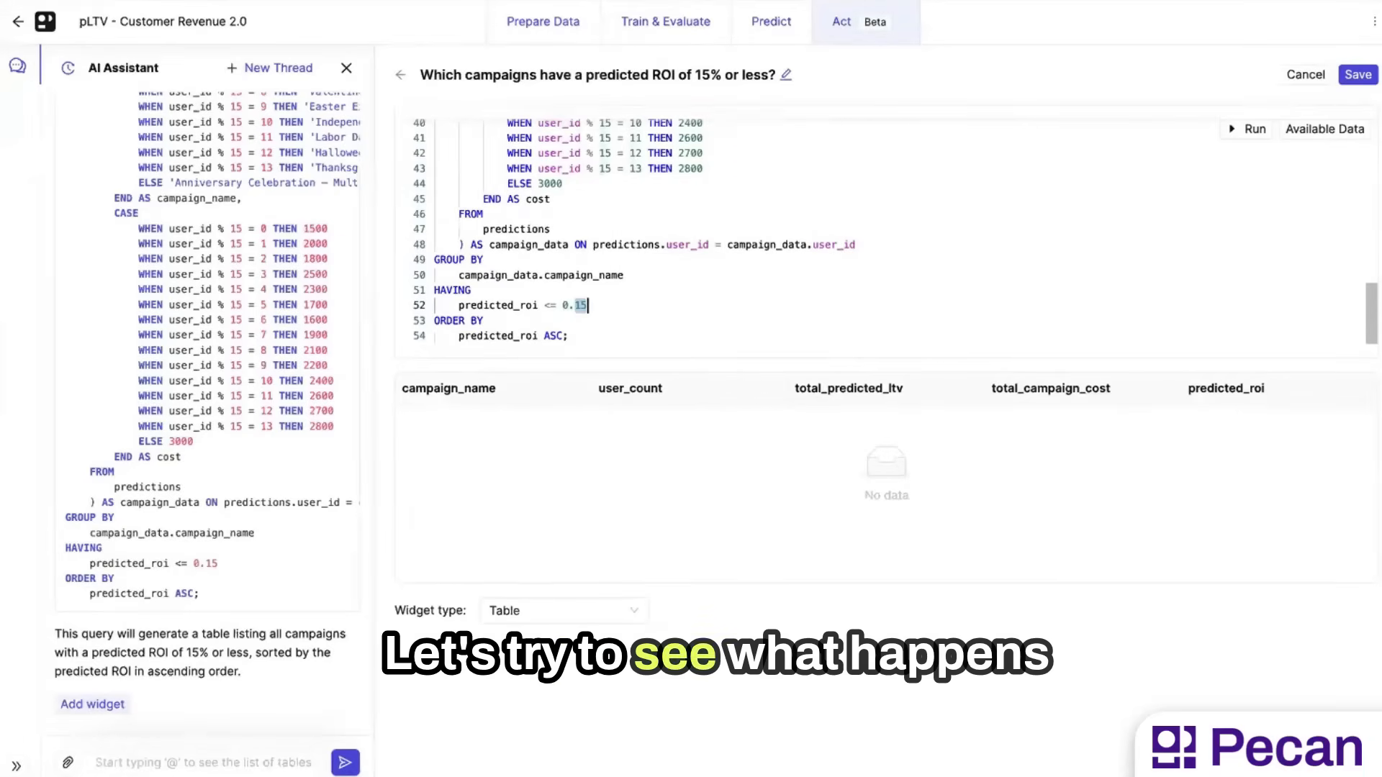
{"action": "type", "text": "0.20"}
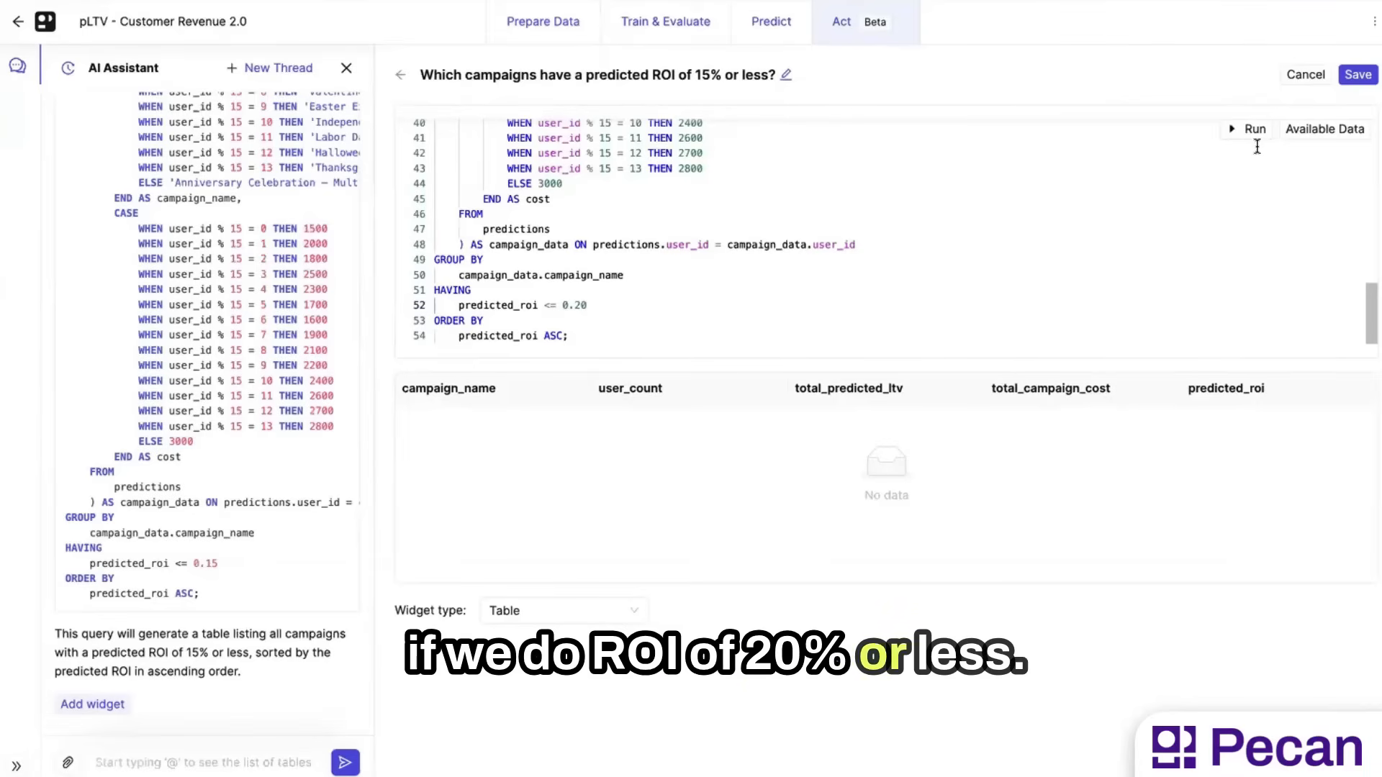
{"action": "left_click", "coordinate": [1251, 129]}
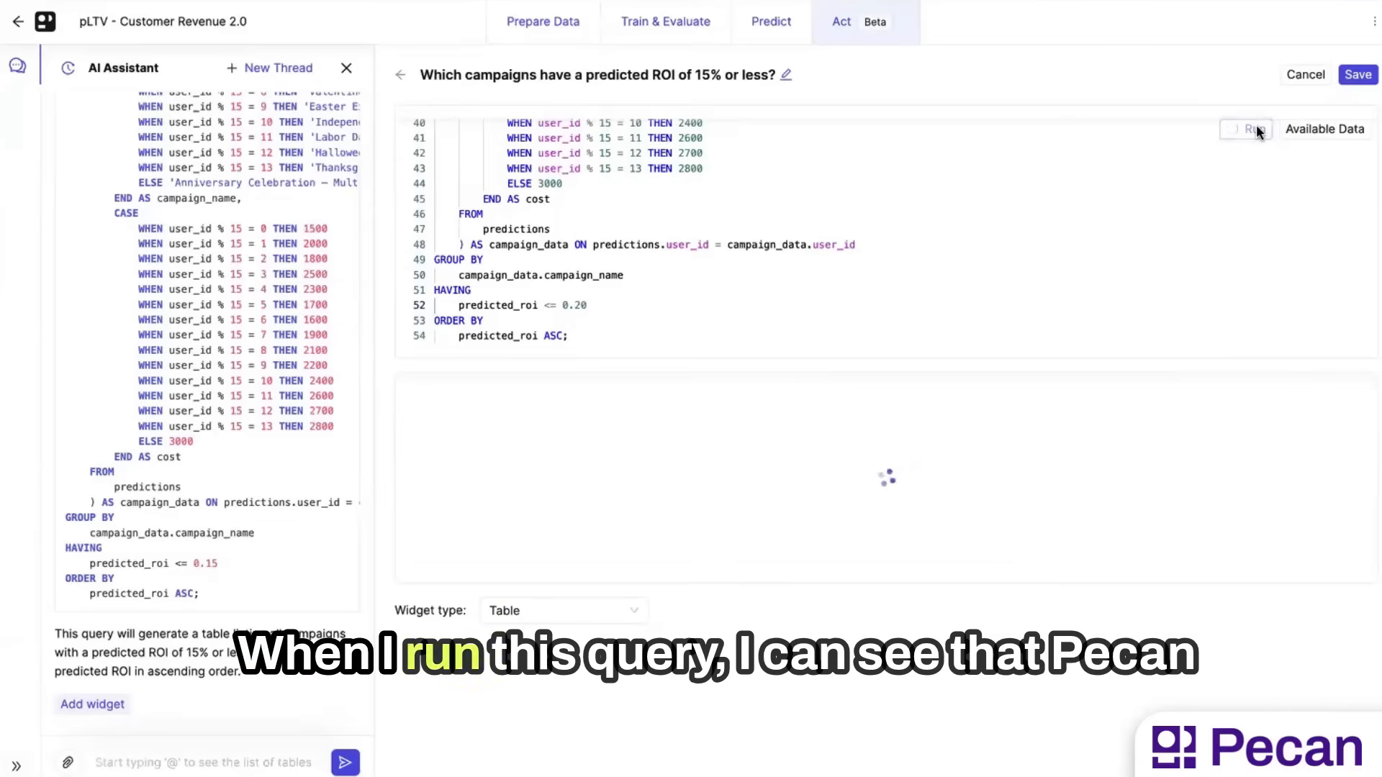
{"action": "left_click", "coordinate": [1248, 128]}
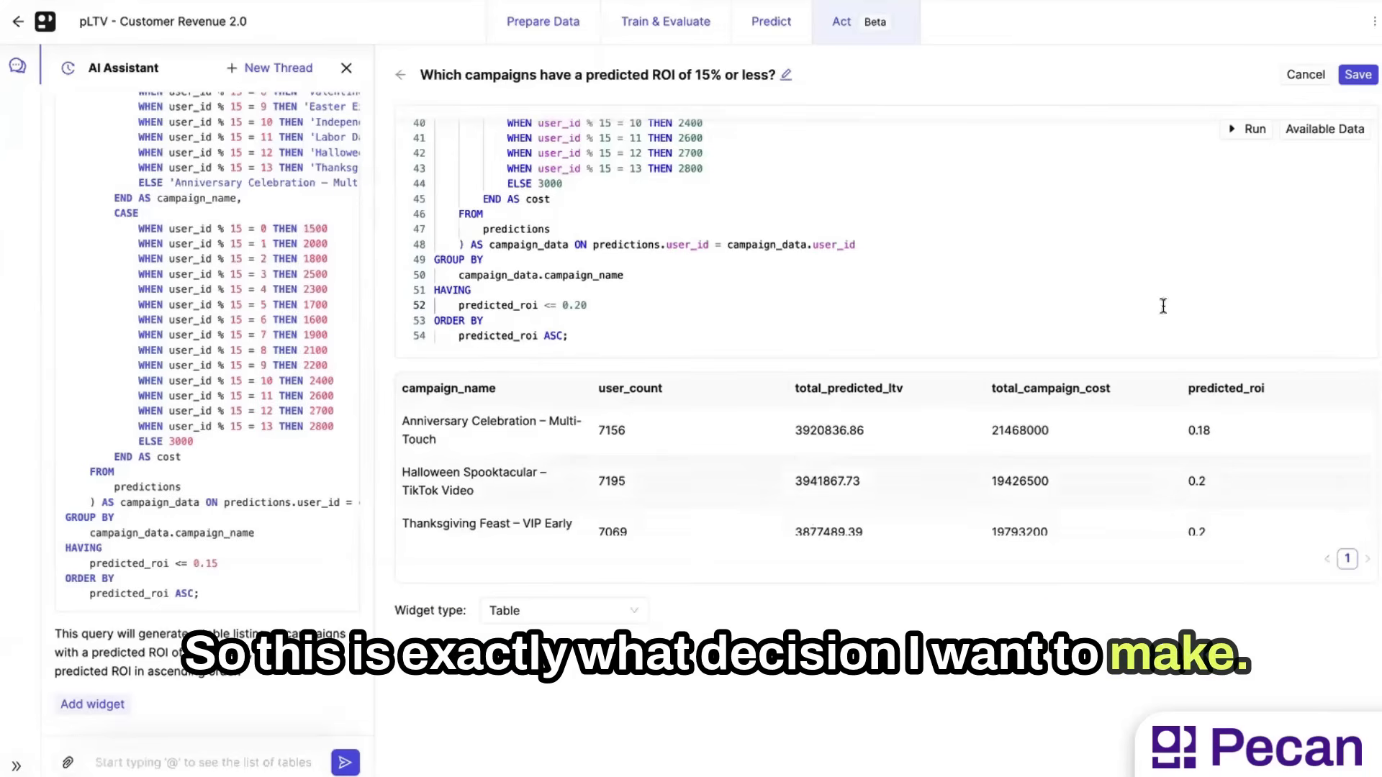
Step: Save the edited 20%-ROI campaign widget to the Act dashboard
{"action": "left_click", "coordinate": [1356, 74]}
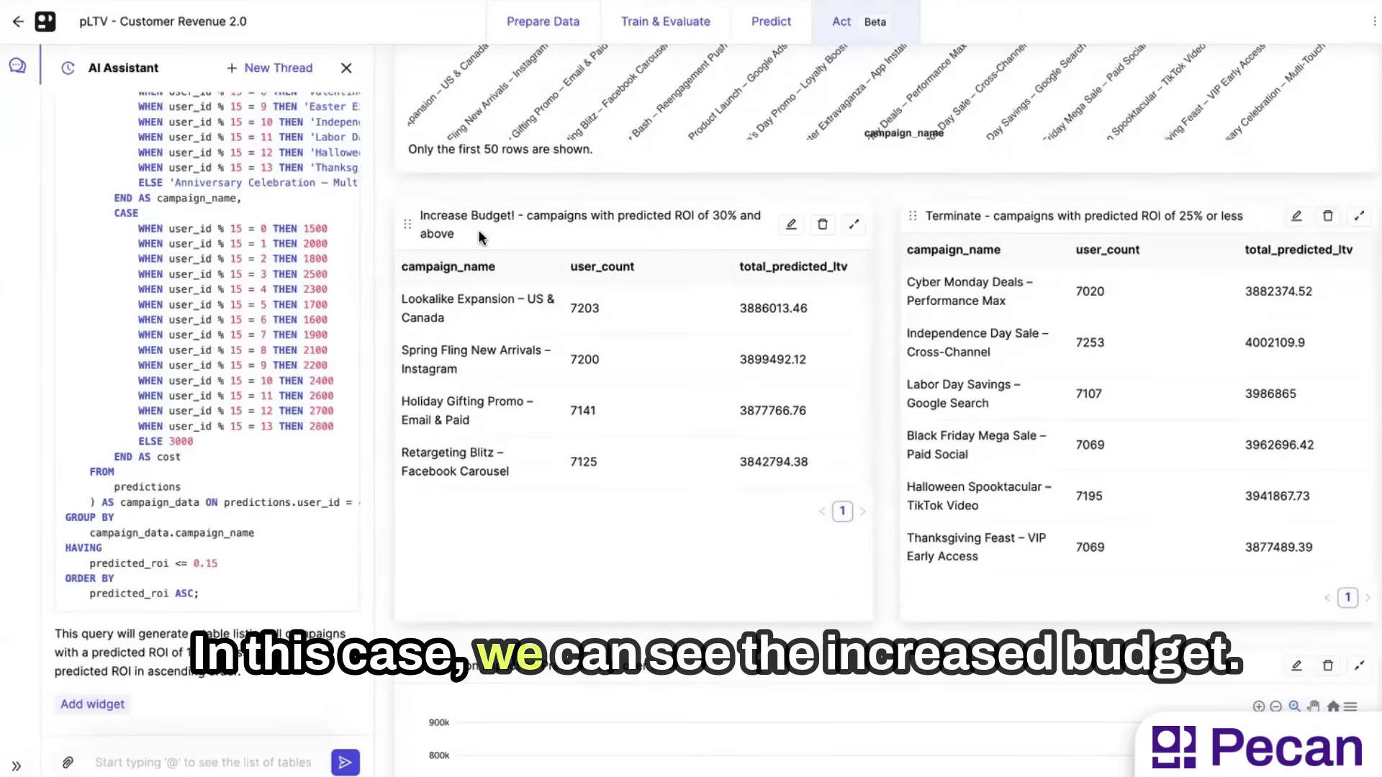
{"action": "mouse_move", "coordinate": [613, 242]}
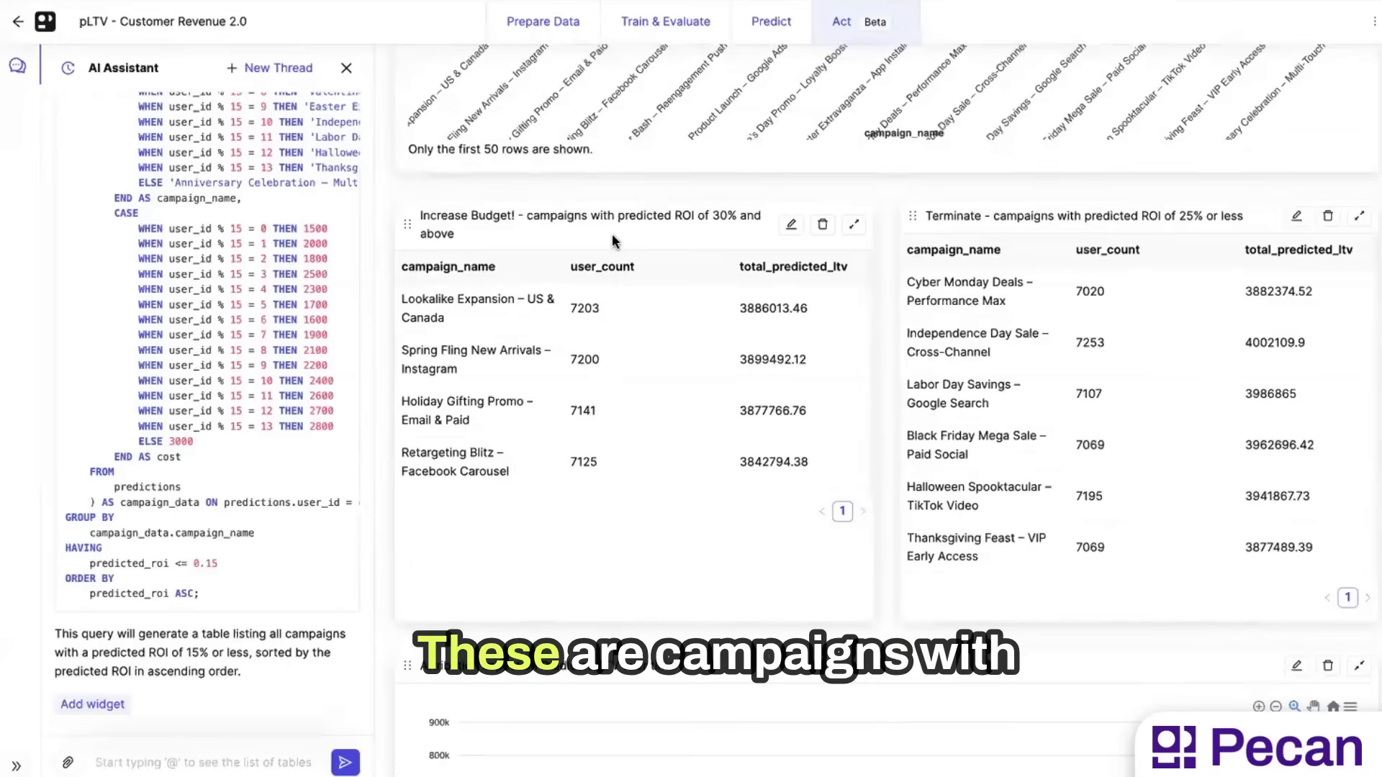